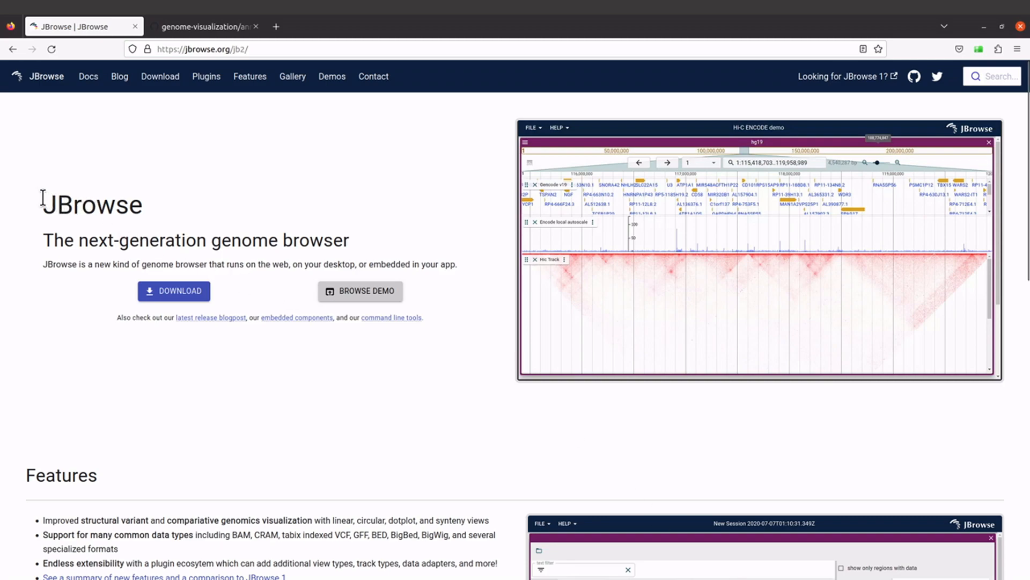
mouse_move(45, 205)
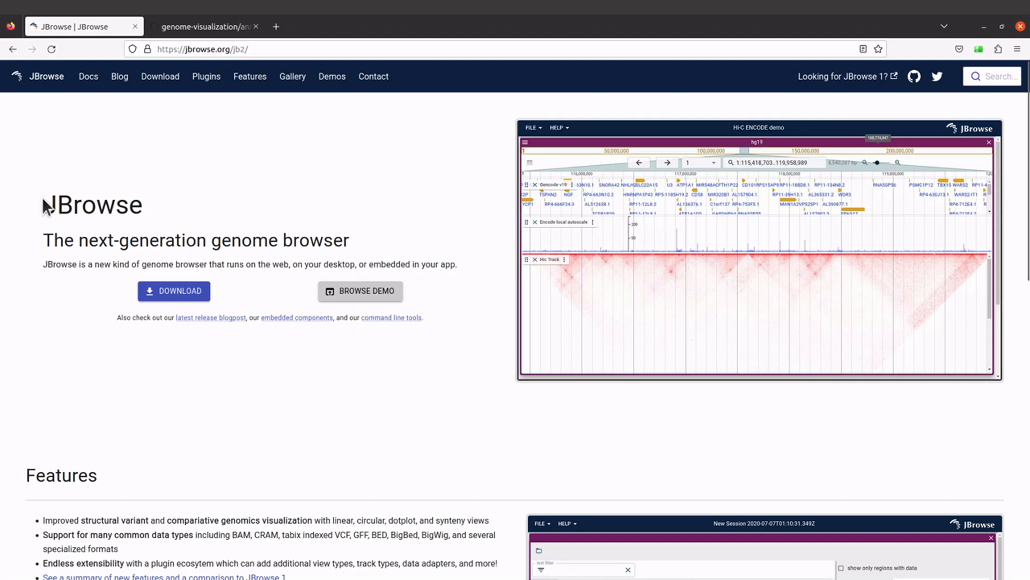
mouse_move(282, 303)
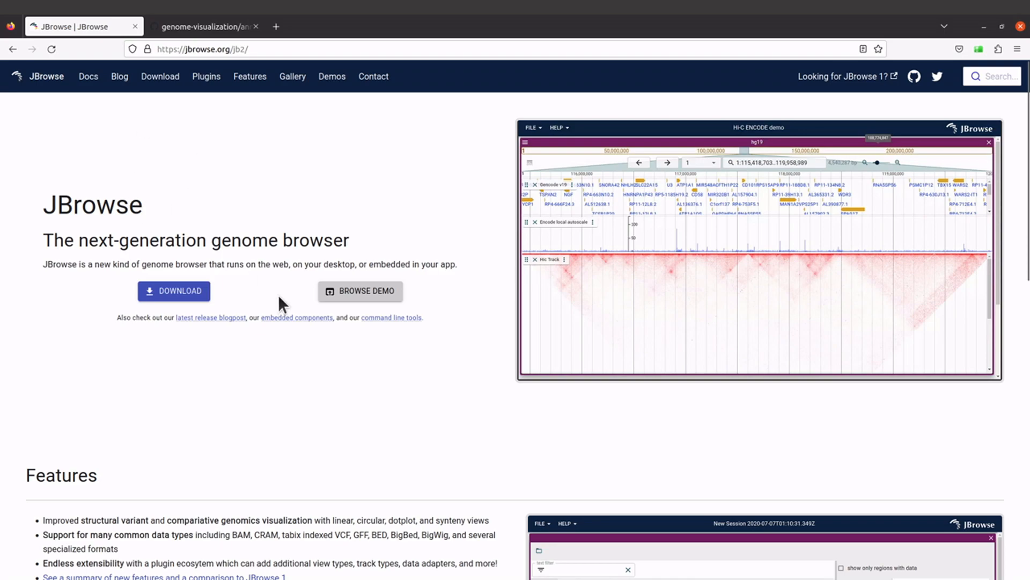
mouse_move(357, 490)
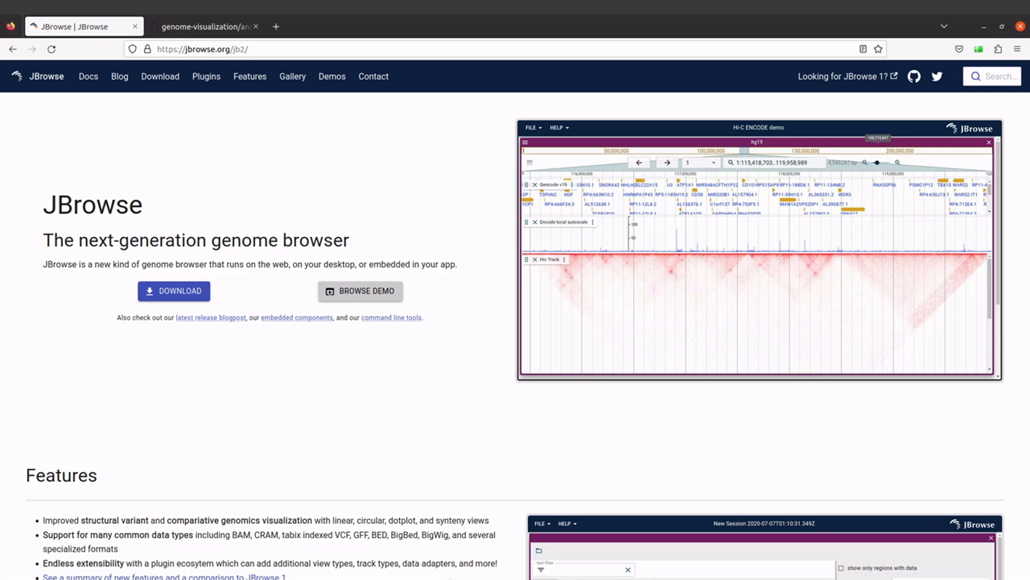
mouse_move(386, 384)
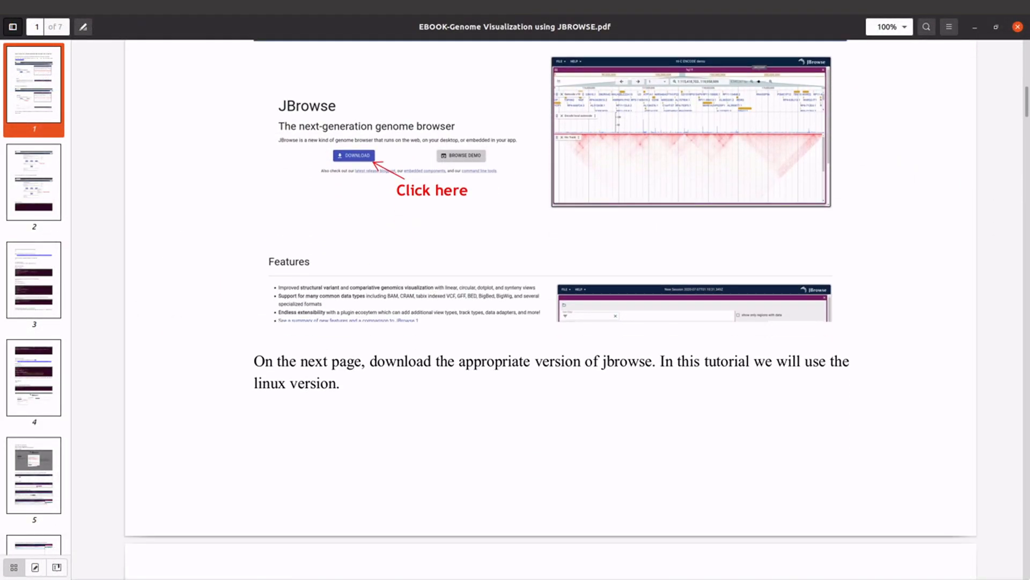
Switch to GitHub's datasets folder, open annotation_1.zip (19.9 KB) and copy its link
scroll("down", 3)
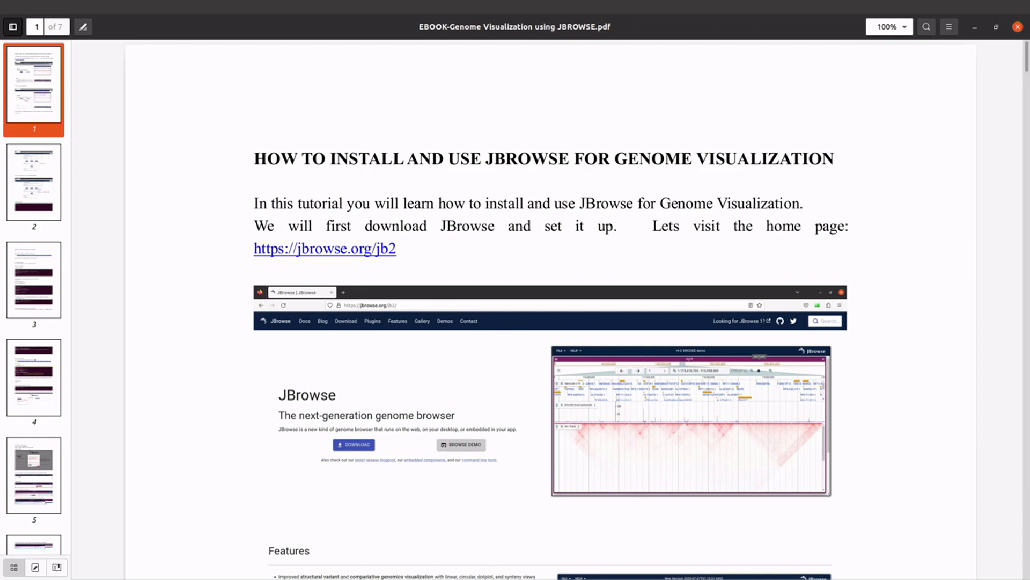
left_click(325, 248)
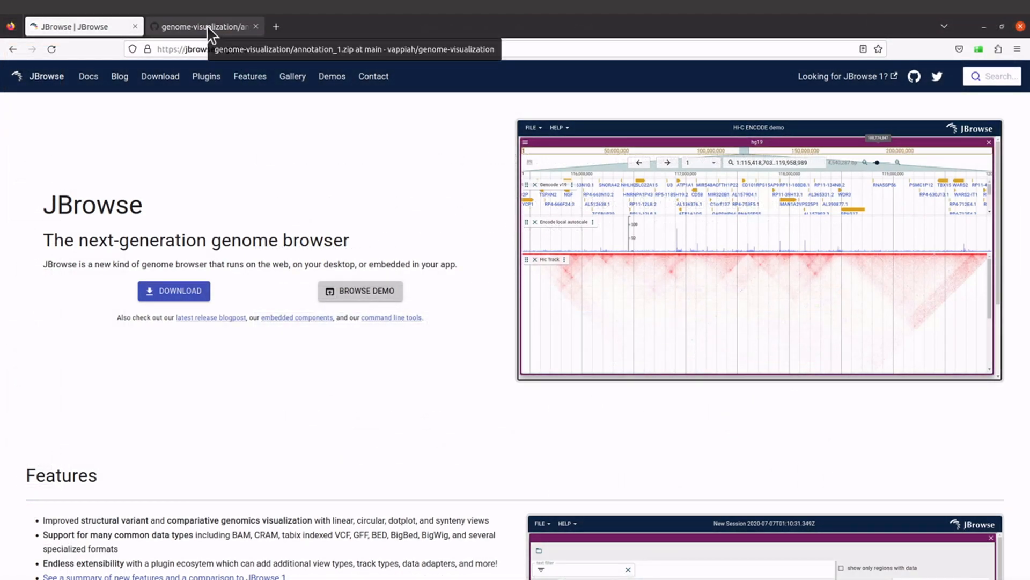
left_click(204, 27)
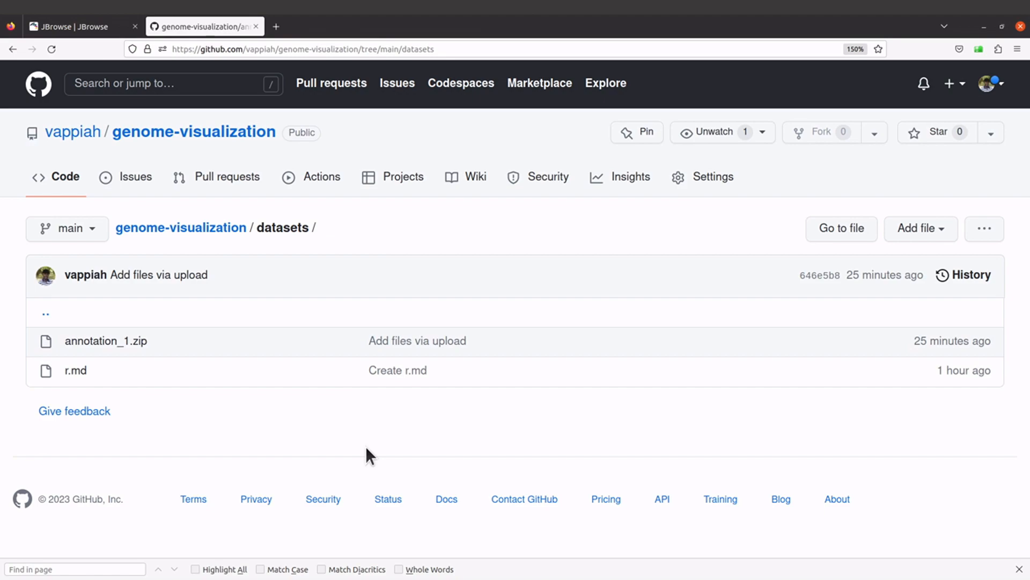
mouse_move(191, 355)
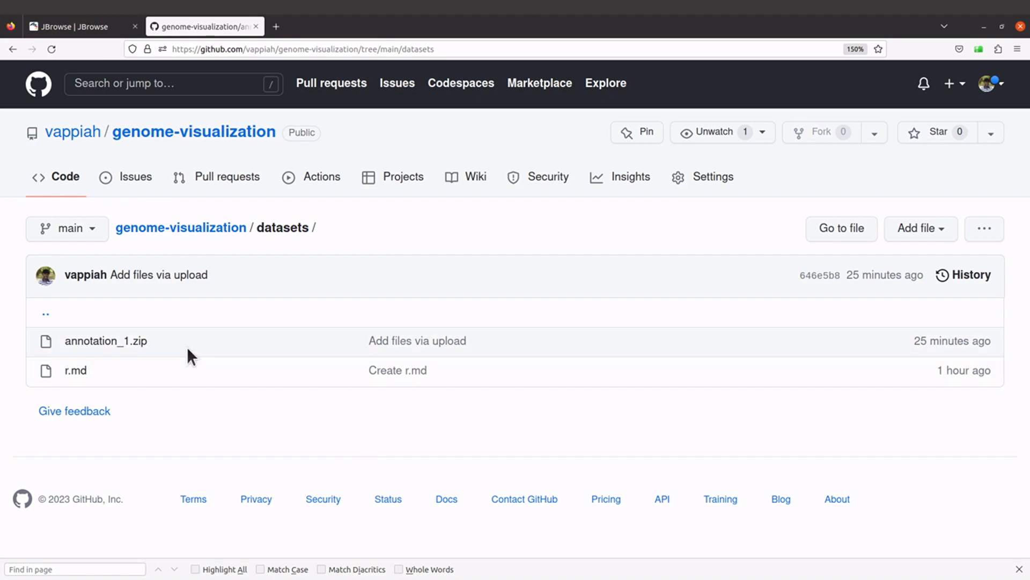
mouse_move(105, 341)
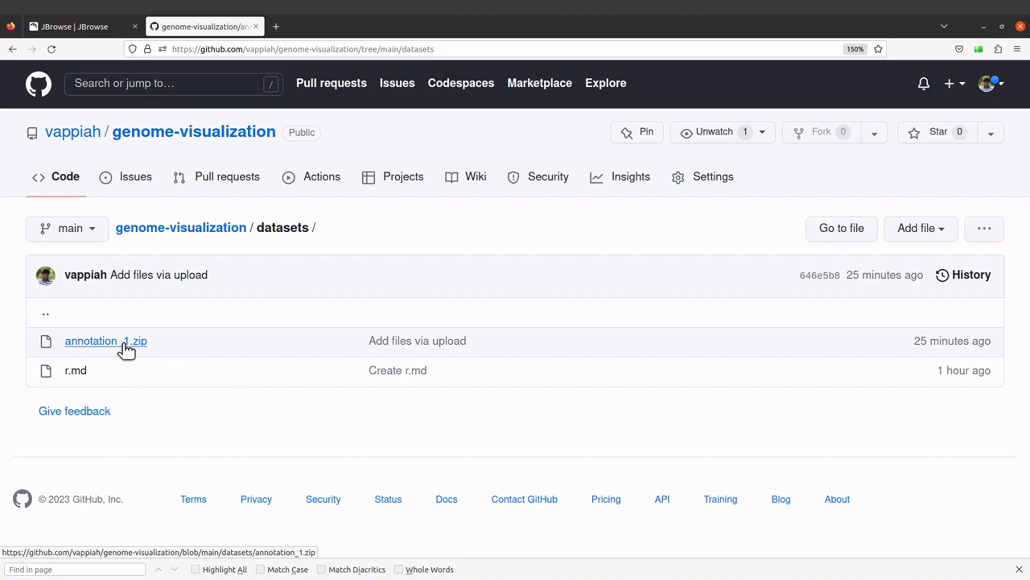
left_click(105, 341)
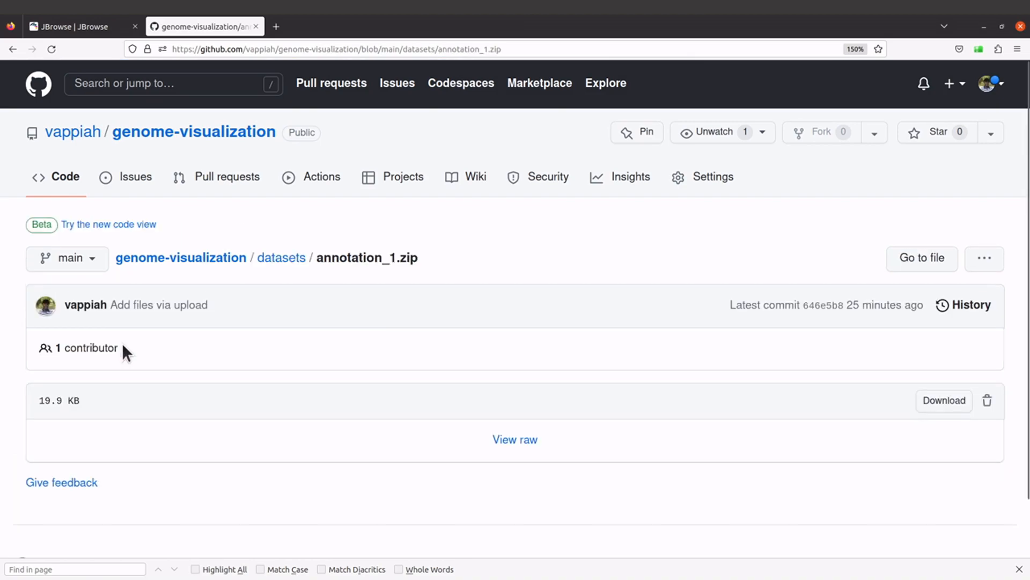
mouse_move(919, 355)
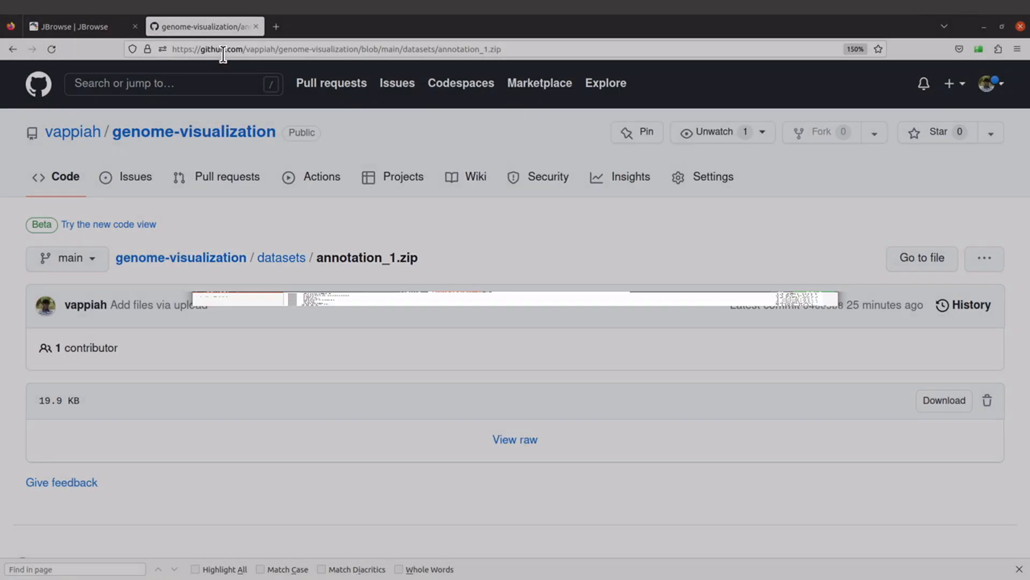
right_click(944, 401)
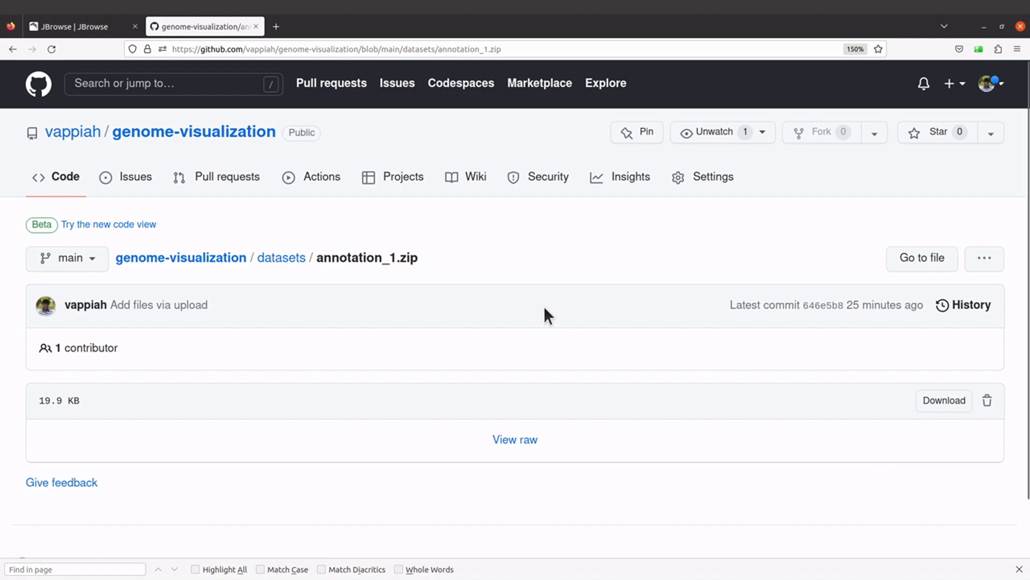
mouse_move(5, 122)
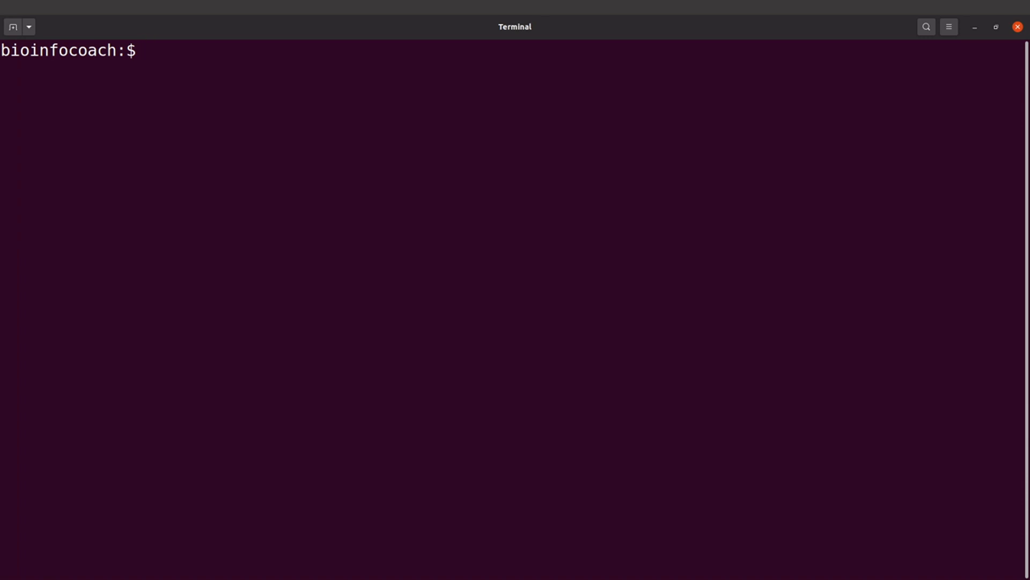
Make and enter an 'annotation' folder, then wget annotation_1.zip from vappiah/genome-visualization
type("mkdir annotation")
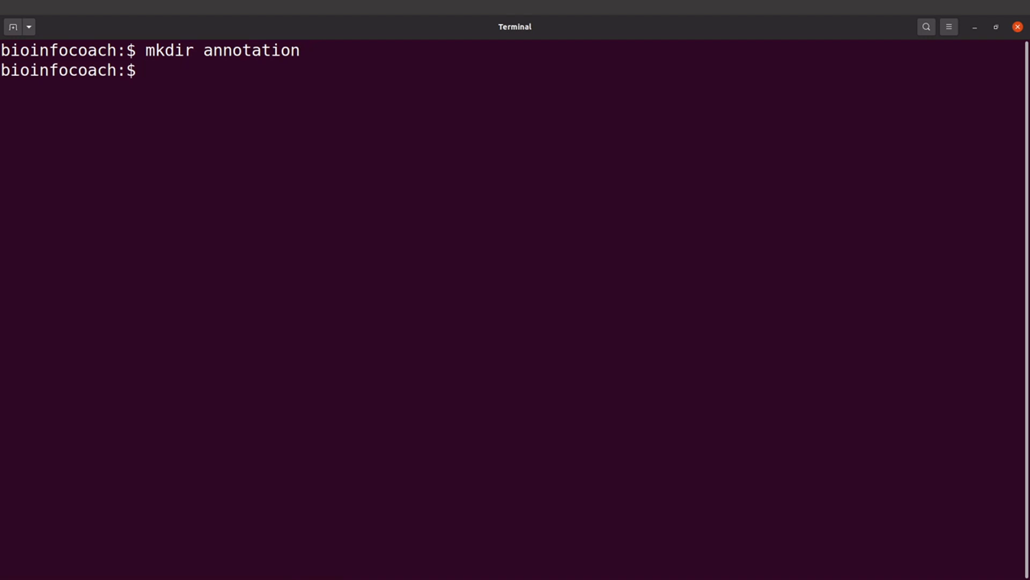
type("cd annotati")
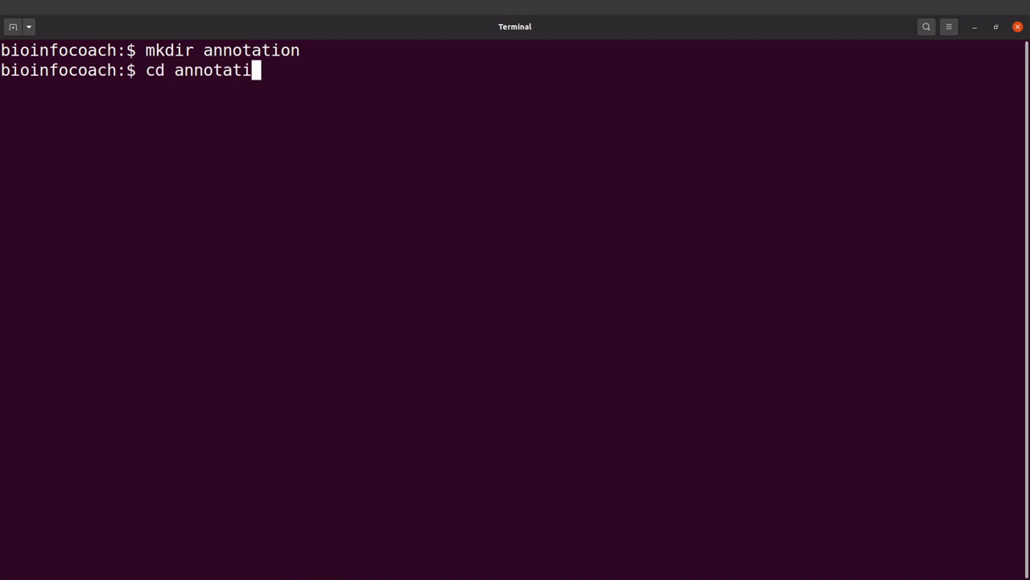
key("Tab")
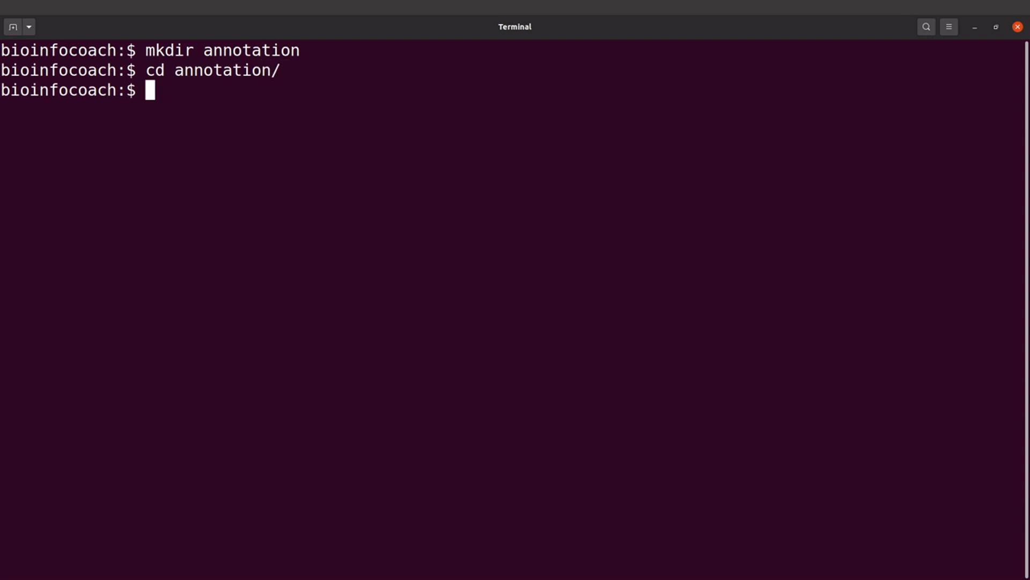
type("wget")
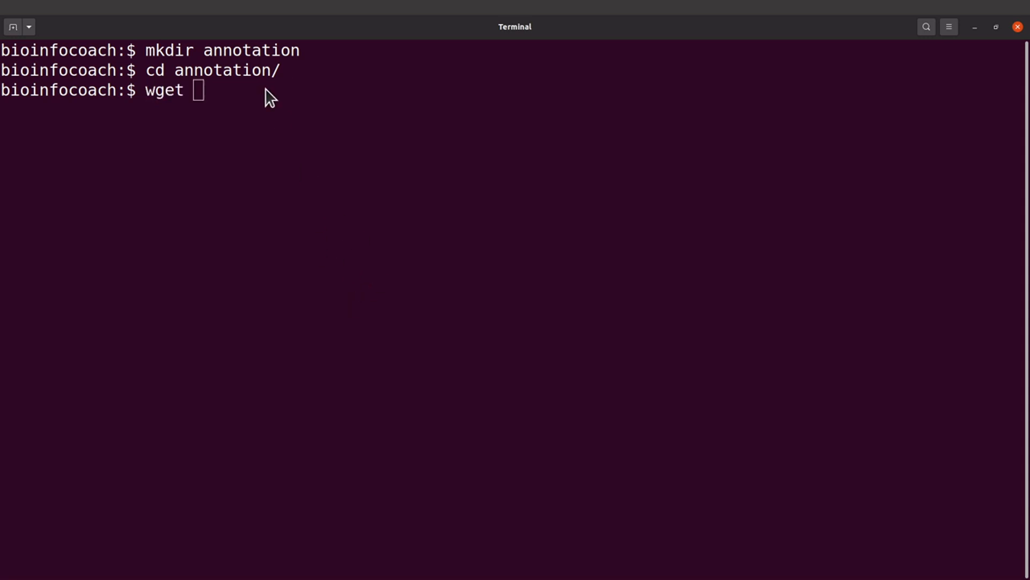
type("https://github.com/vappiah/genome-visualization/raw/main/datasets/annotation_1.zip")
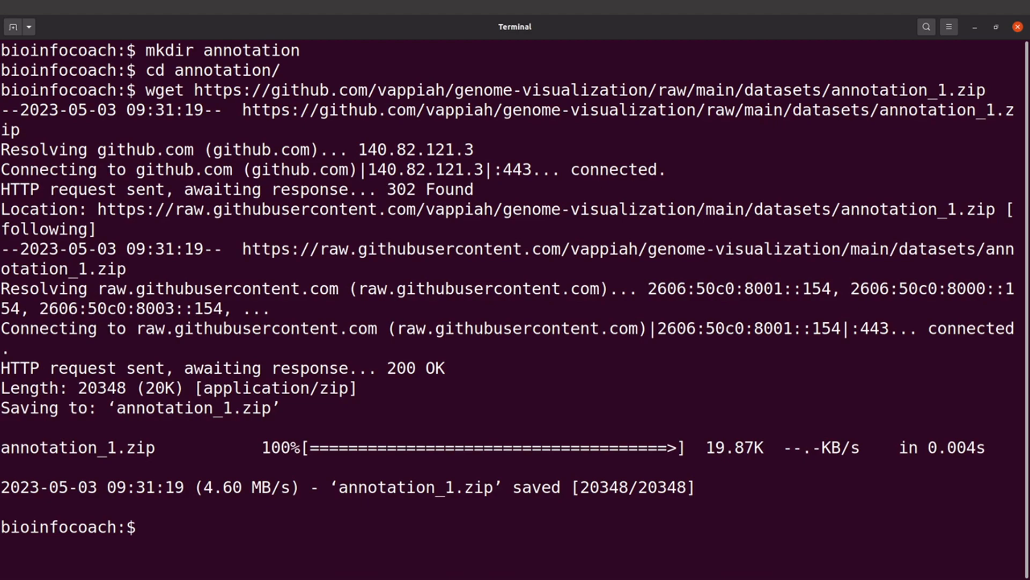
type("c")
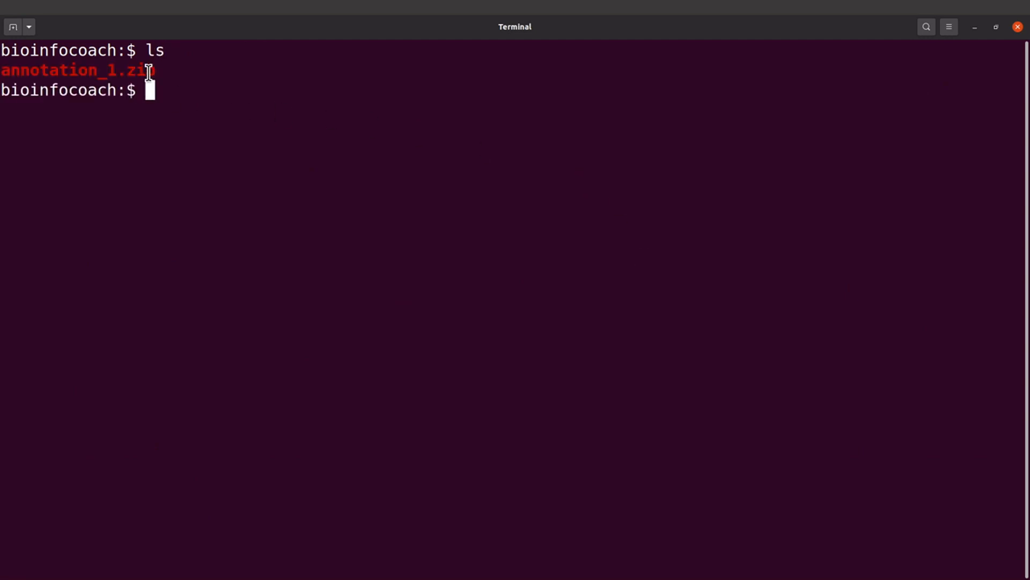
mouse_move(181, 97)
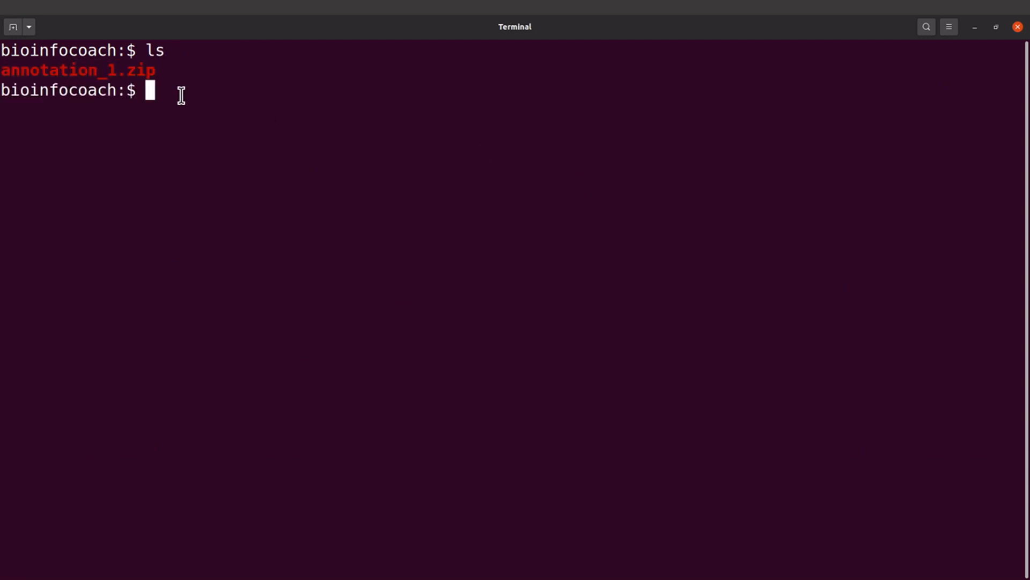
Unzip annotation_1.zip into info.txt and the SRR11528307_prokka .fna and .gff files
type("u")
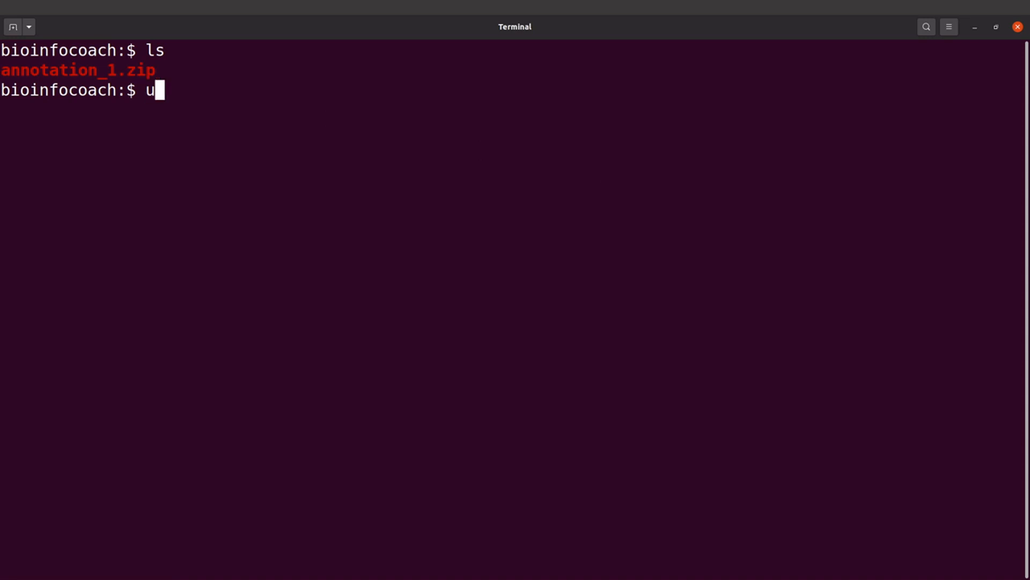
type("nzip ann")
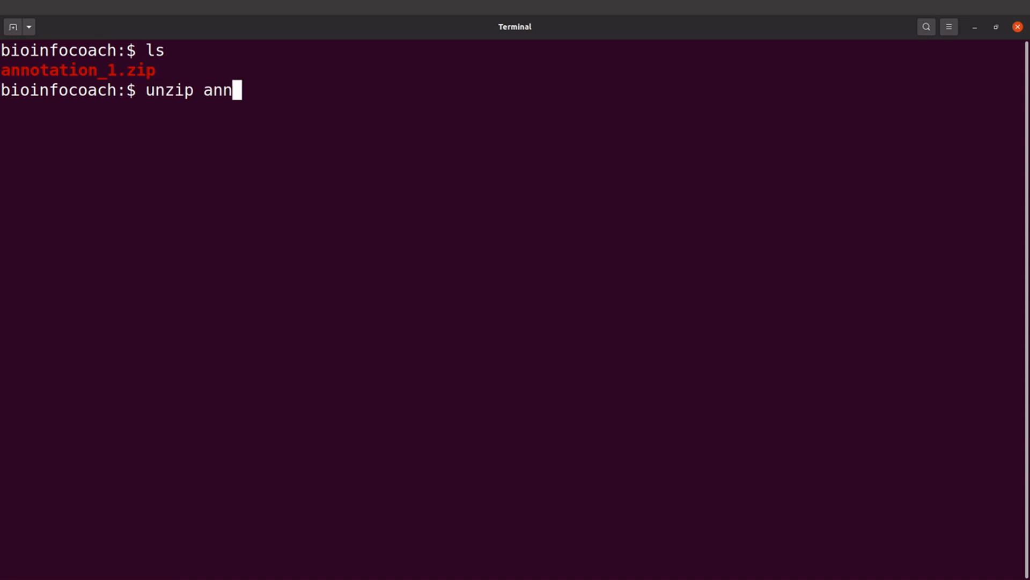
key("Tab")
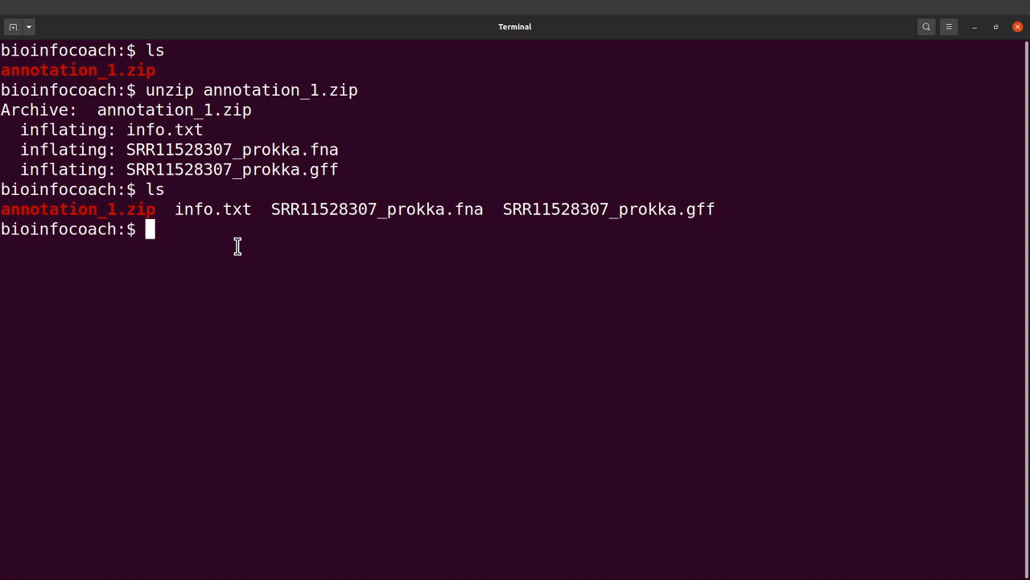
Display info.txt, showing SARS-CoV-2 data, and select the SRR11528307_prokka.gff file name
type("cat")
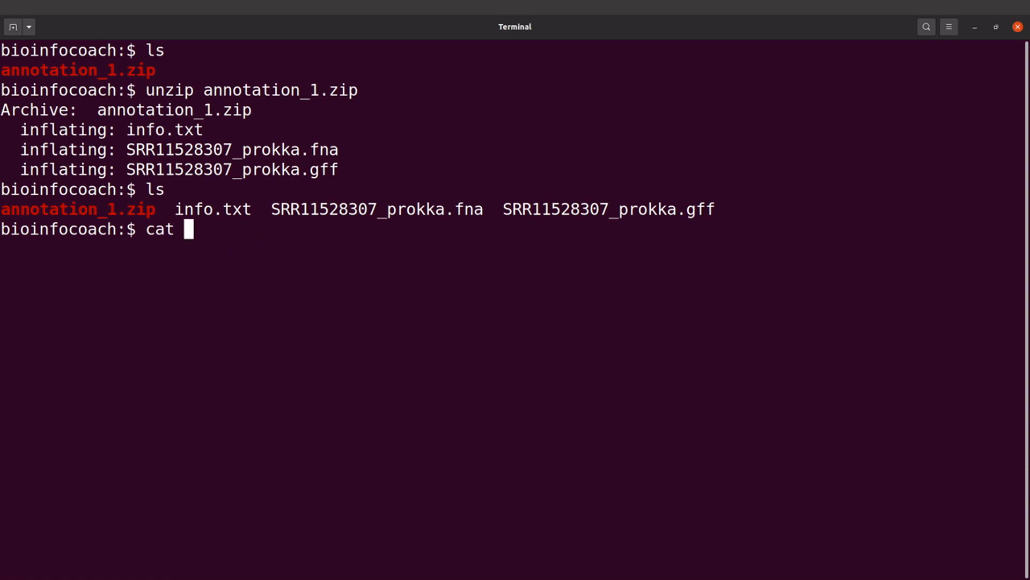
type("info.txt")
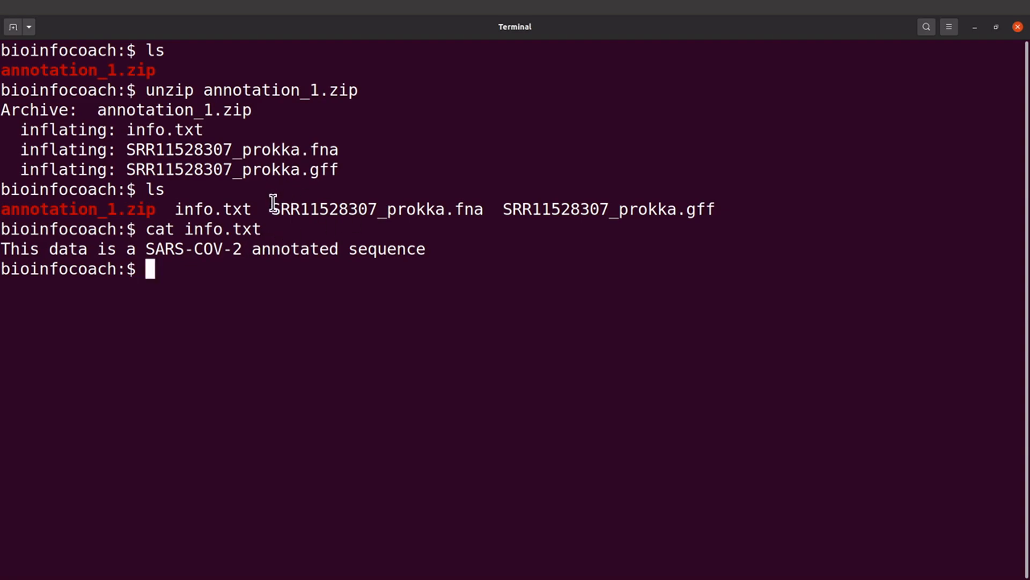
left_click_drag(271, 209, 717, 209)
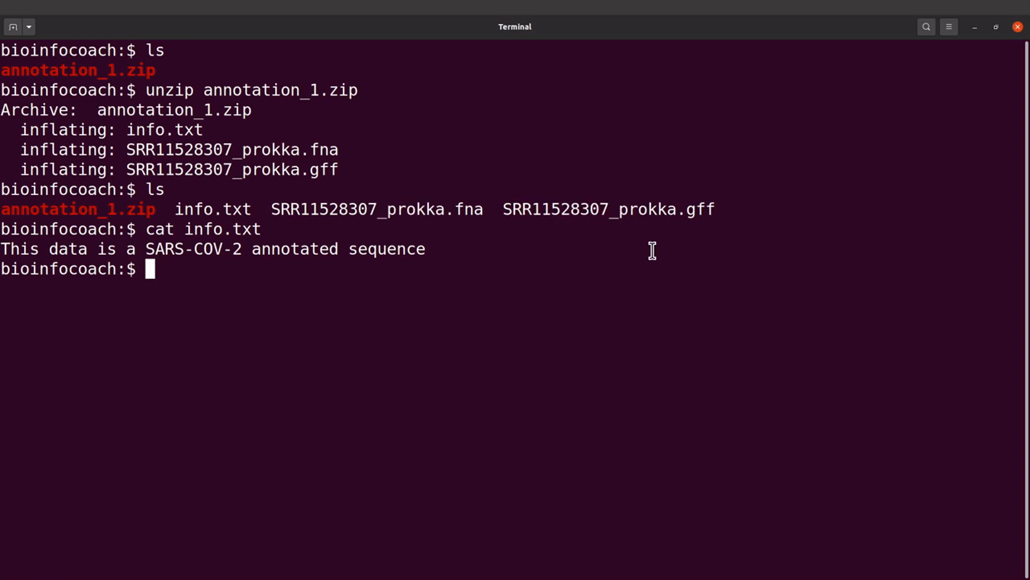
mouse_move(648, 254)
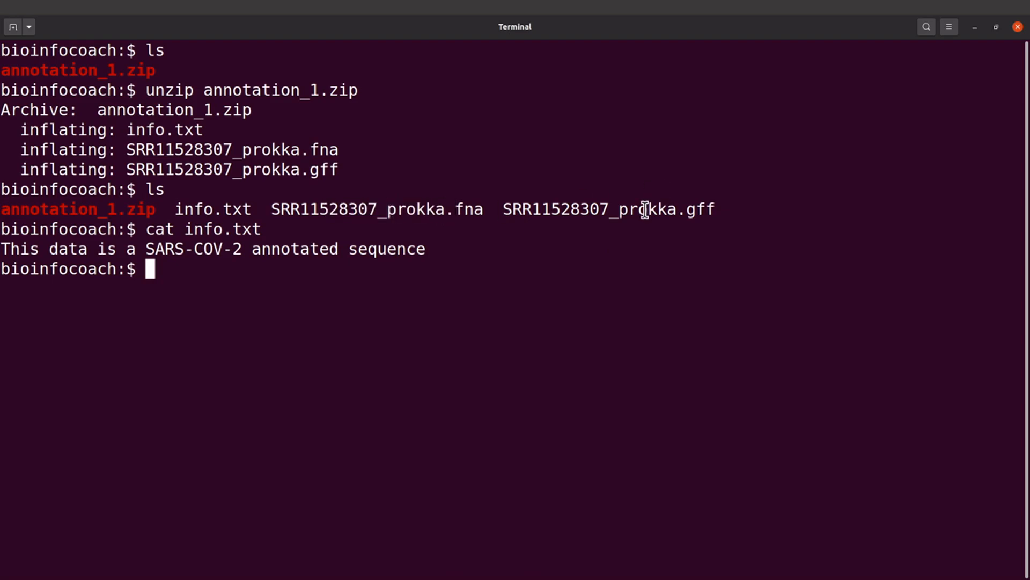
double_click(556, 209)
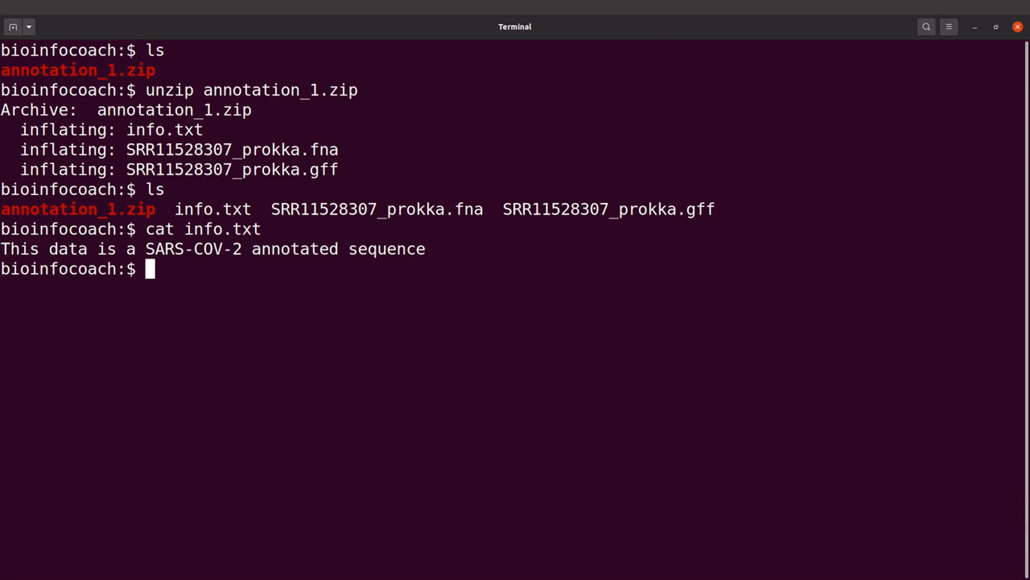
type("jb")
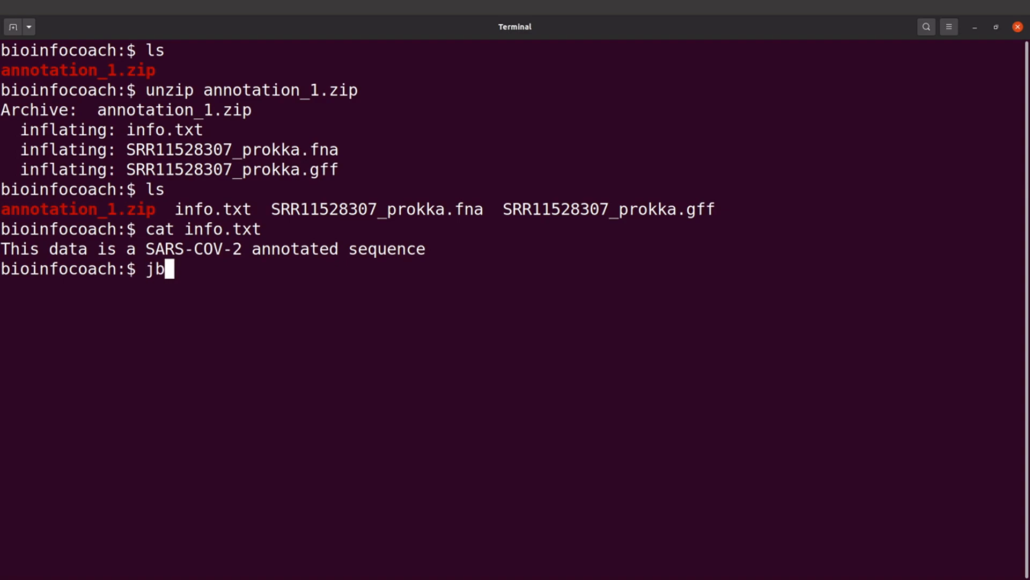
type("rowse")
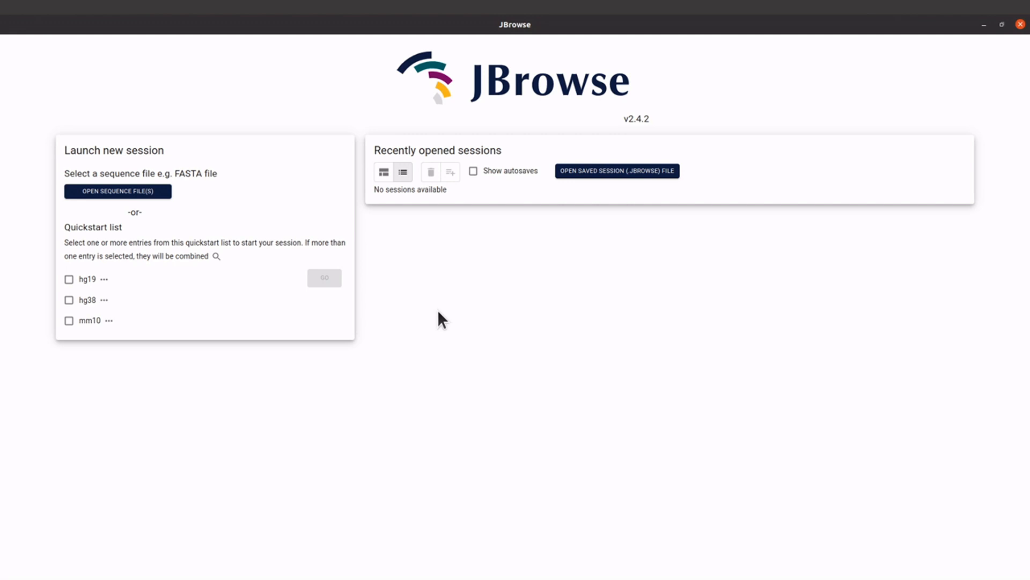
mouse_move(577, 331)
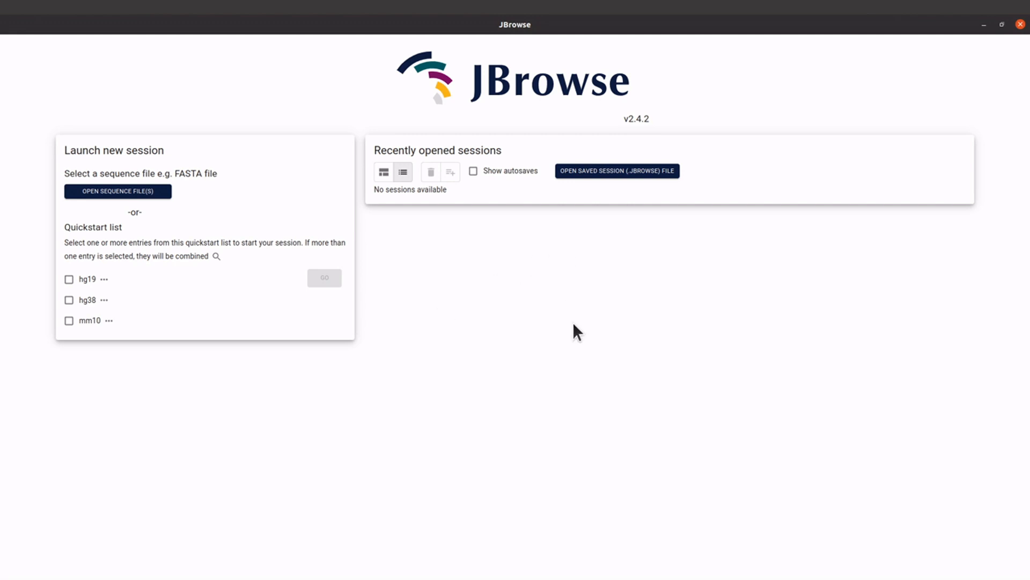
mouse_move(558, 273)
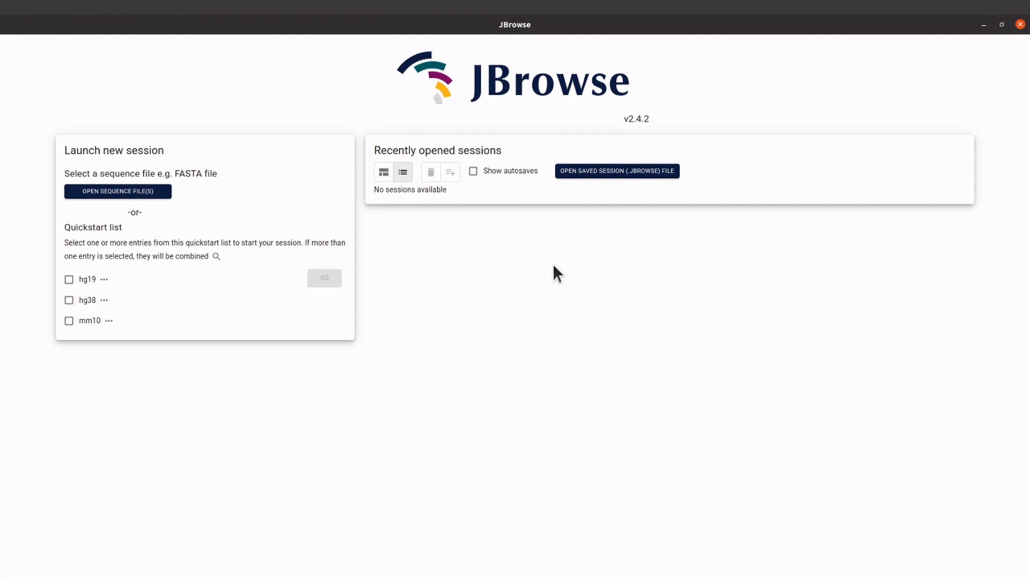
mouse_move(526, 274)
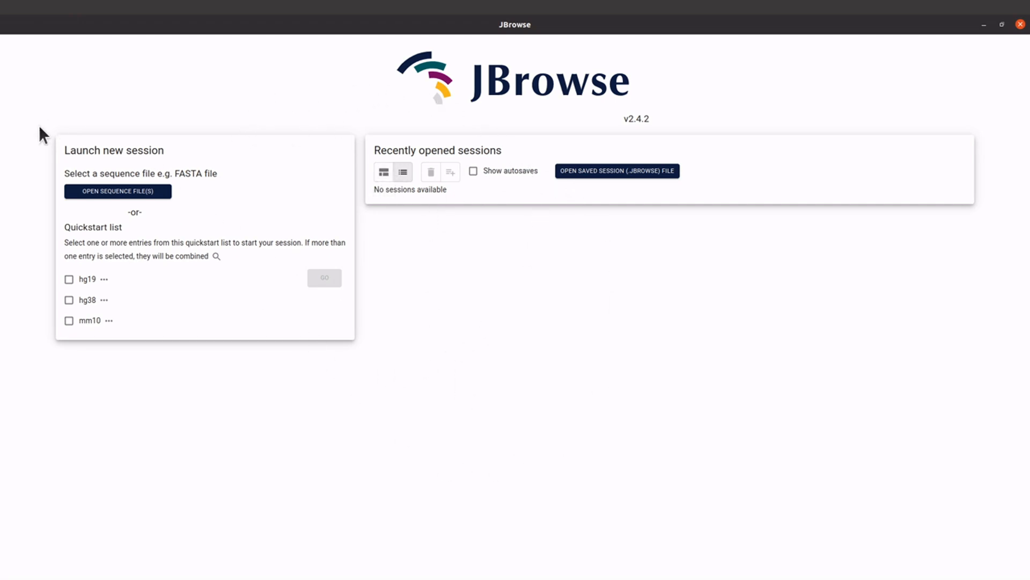
mouse_move(117, 191)
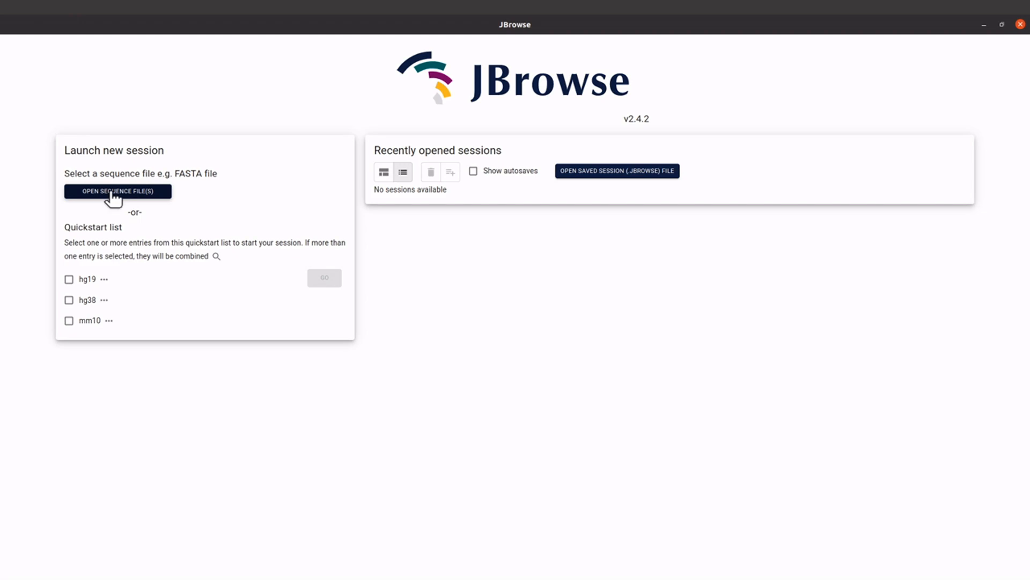
mouse_move(122, 196)
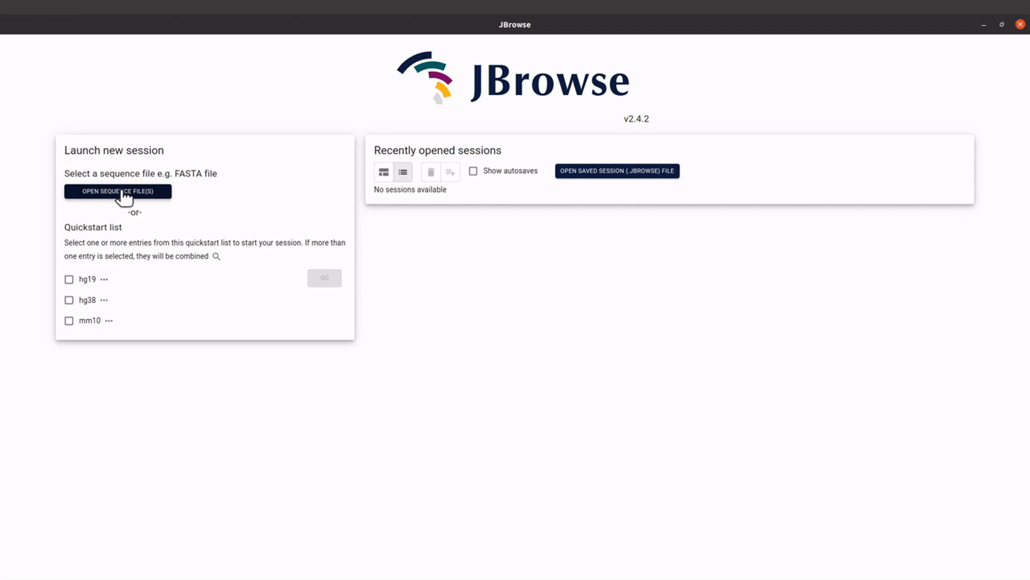
Start loading a sequence file and name the assembly MyAssembly
left_click(117, 191)
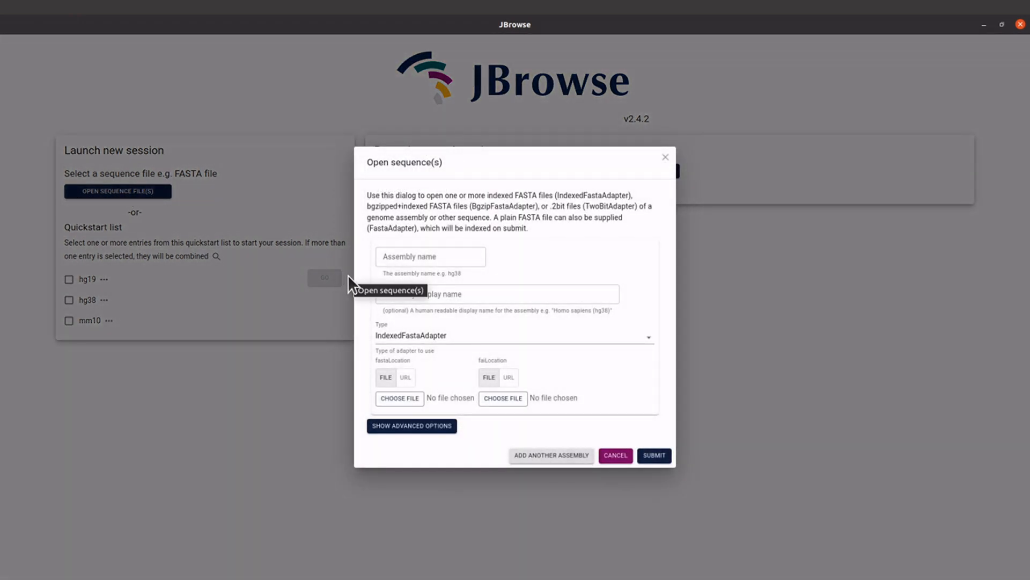
left_click(431, 257)
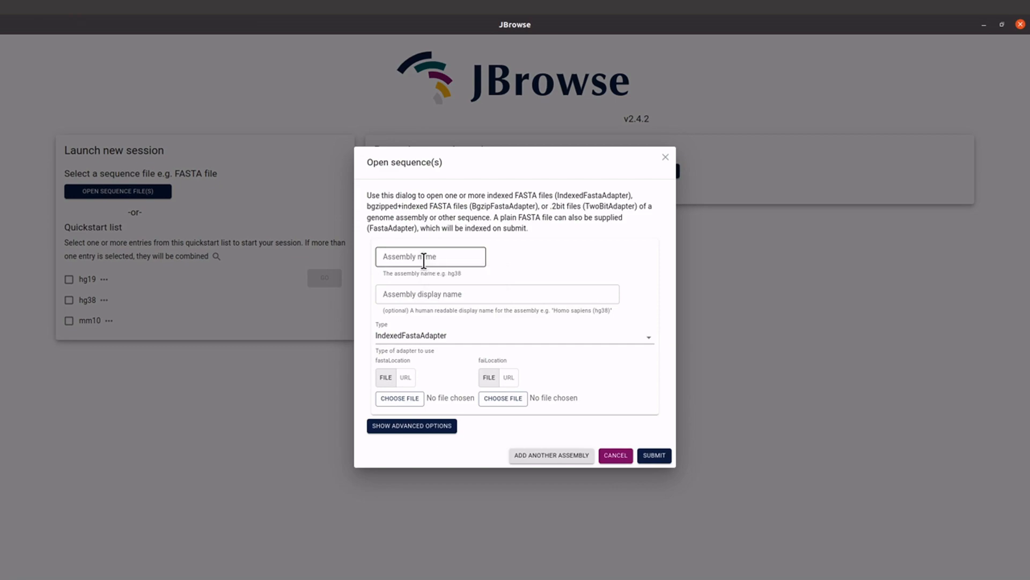
mouse_move(406, 289)
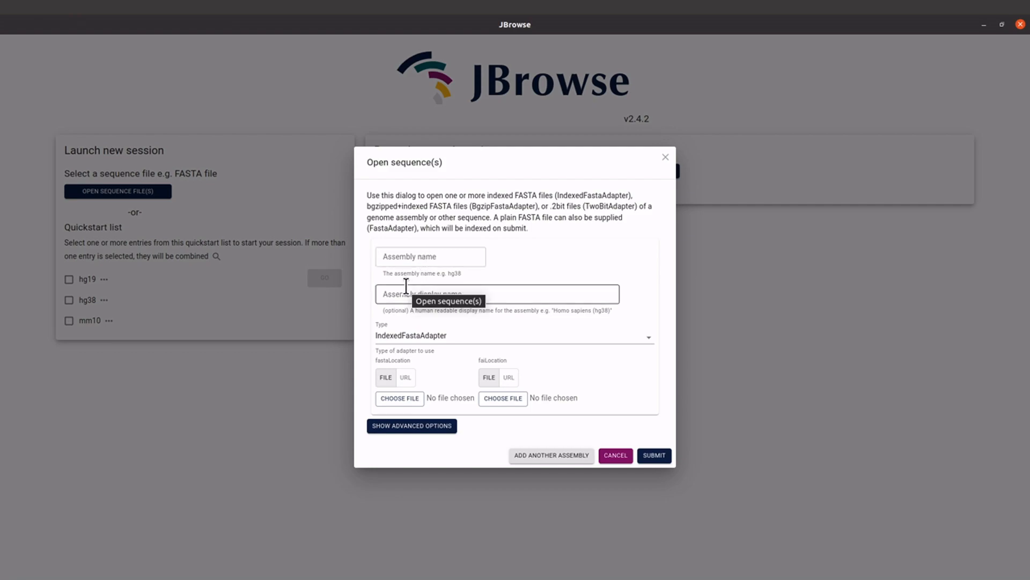
type("M")
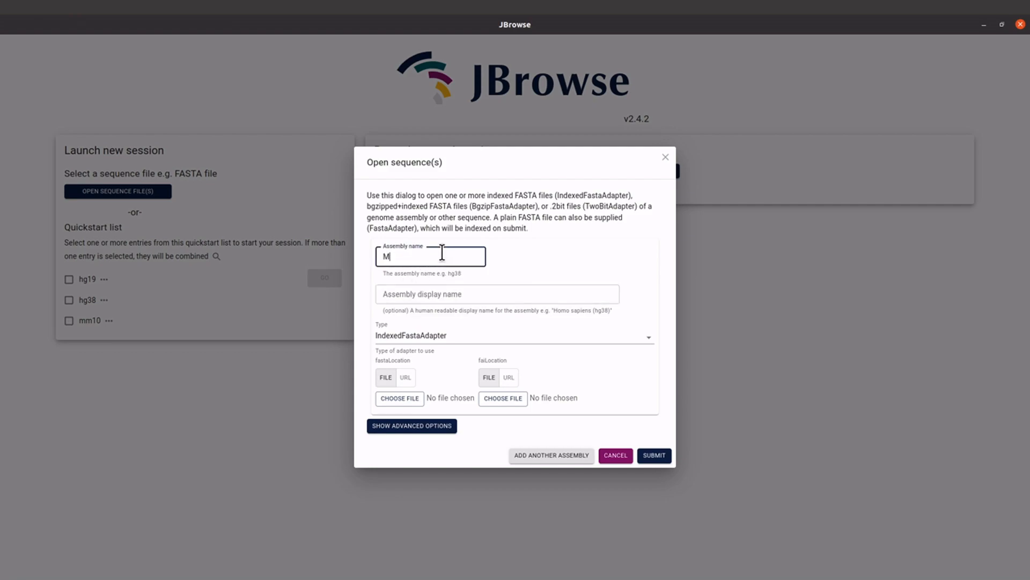
type("yAss")
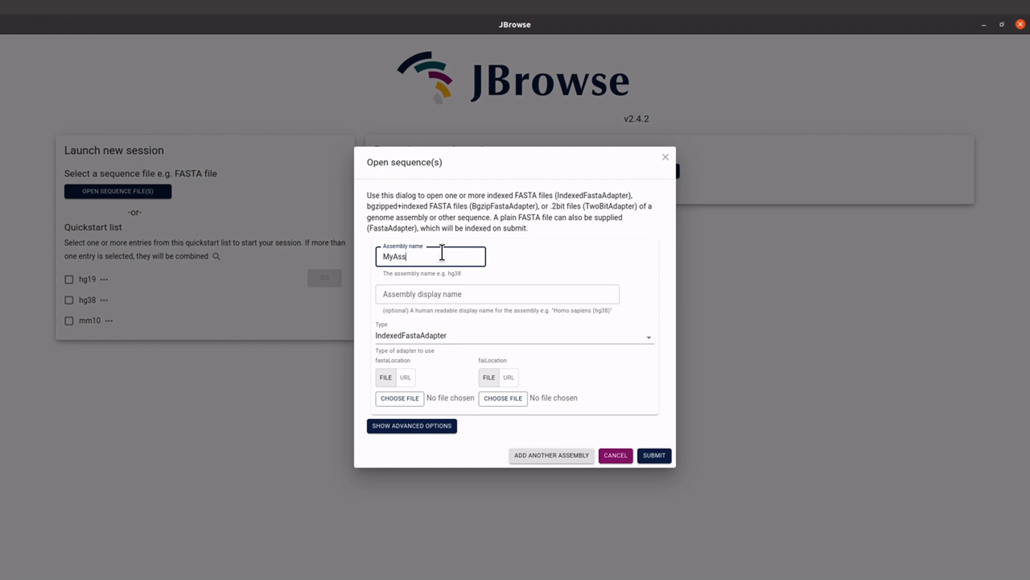
type("embly")
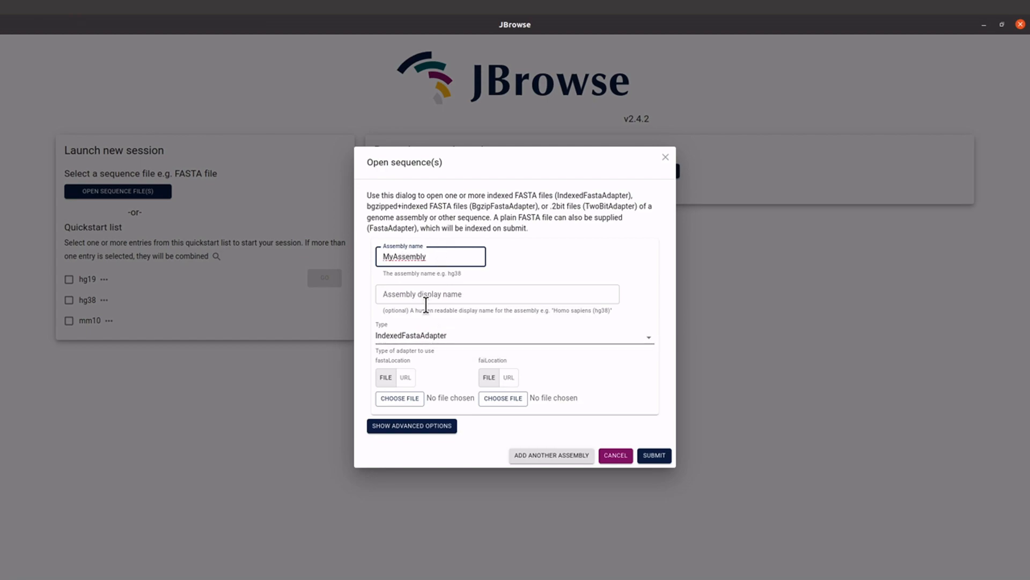
mouse_move(433, 337)
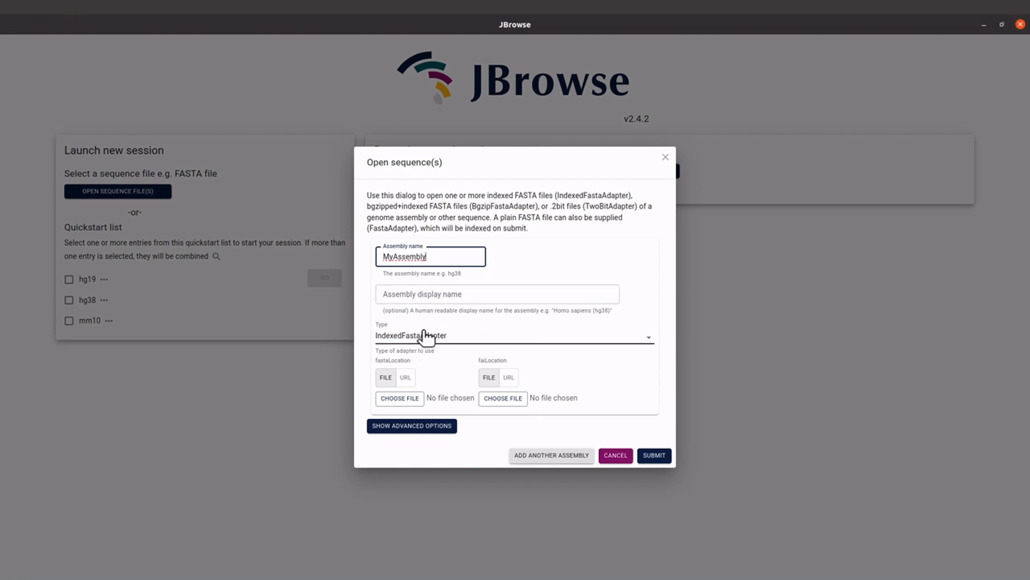
Set the adapter type to FastaAdapter and choose SRR11528307_prokka.fna as the FASTA file
left_click(514, 335)
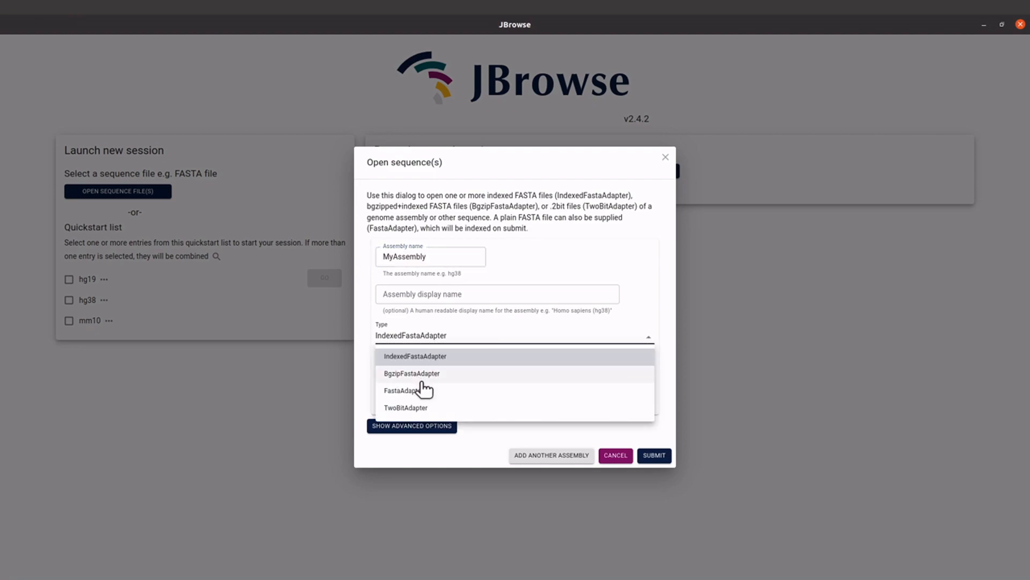
left_click(403, 390)
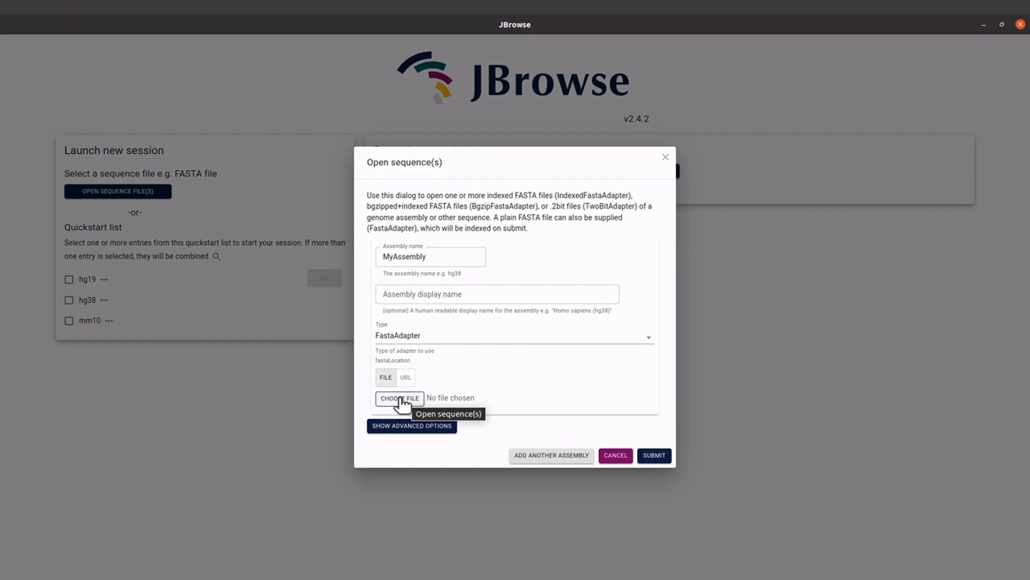
left_click(399, 399)
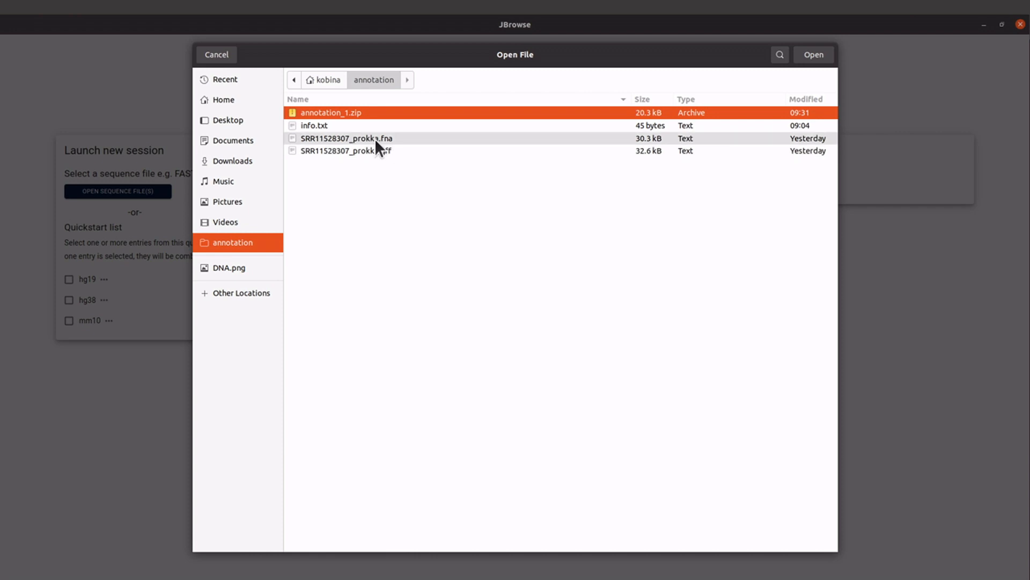
left_click(347, 138)
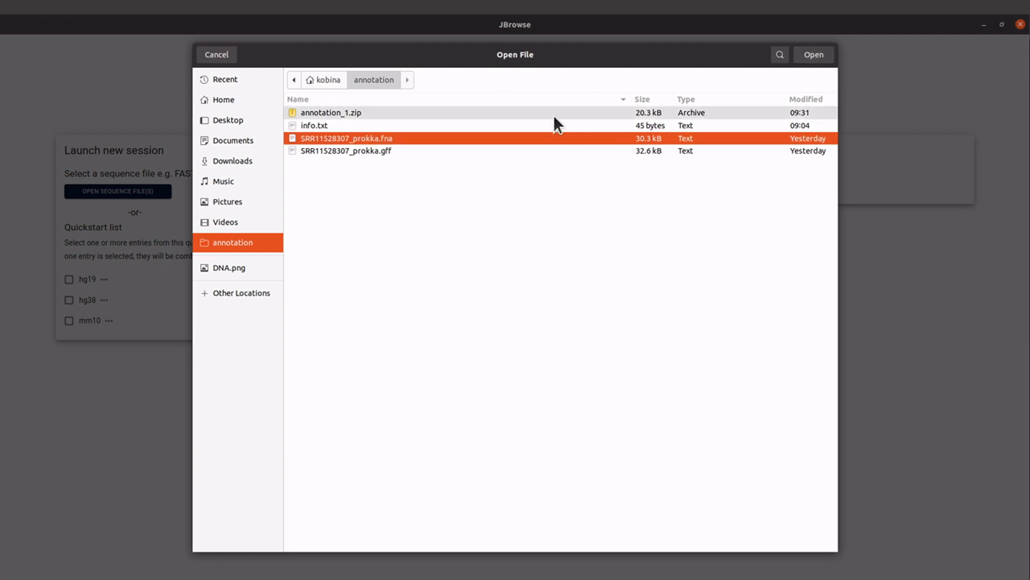
left_click(813, 55)
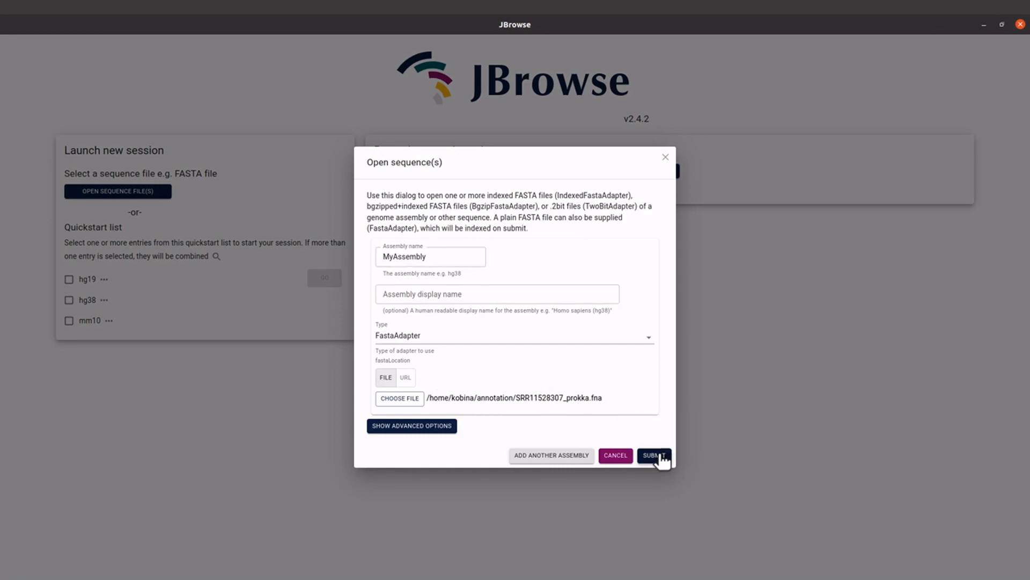
Submit MyAssembly and launch a linear genome view of the NODE_1 contig (1–29,600 bp)
left_click(653, 456)
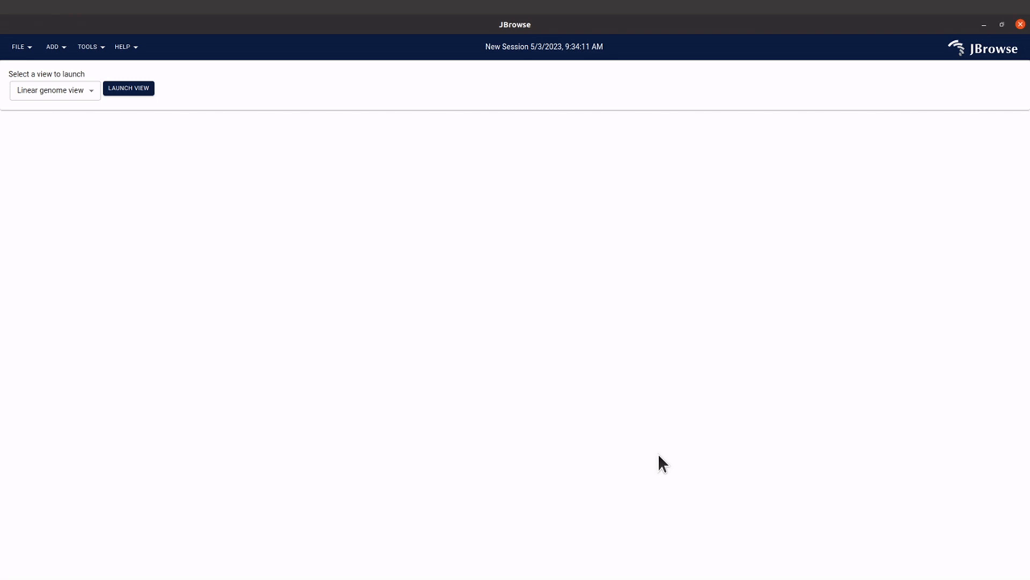
mouse_move(94, 129)
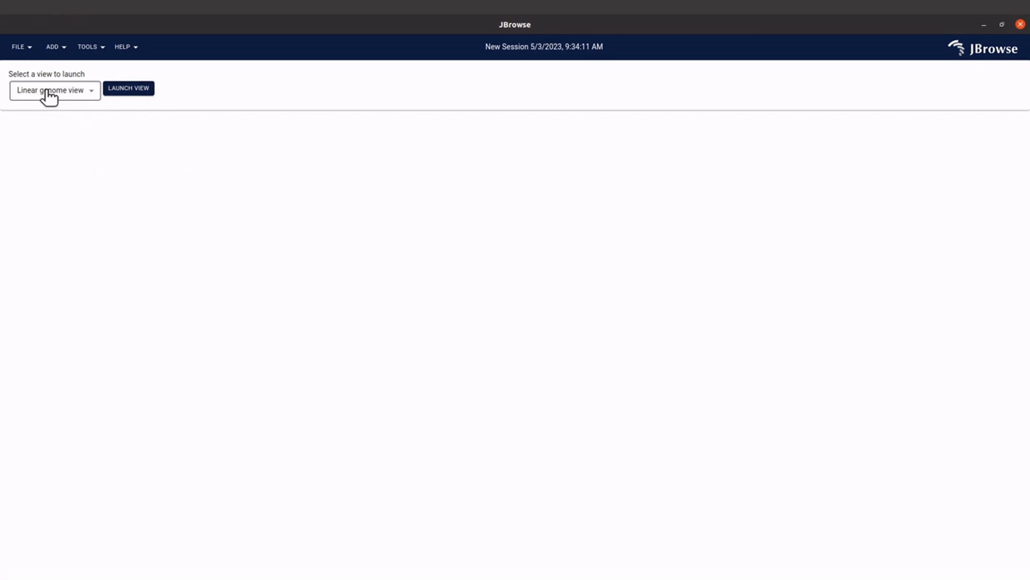
mouse_move(85, 102)
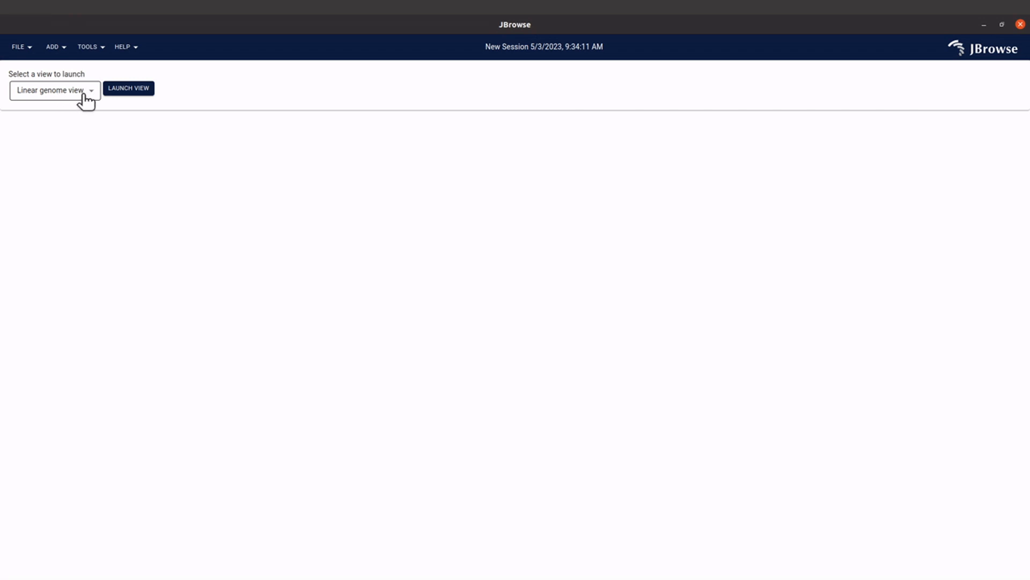
left_click(53, 90)
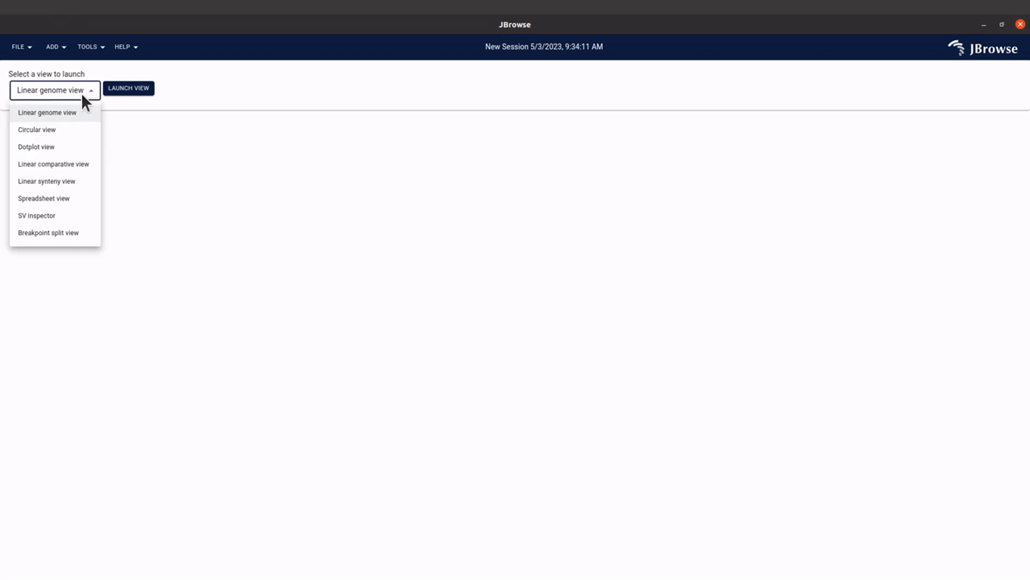
mouse_move(67, 115)
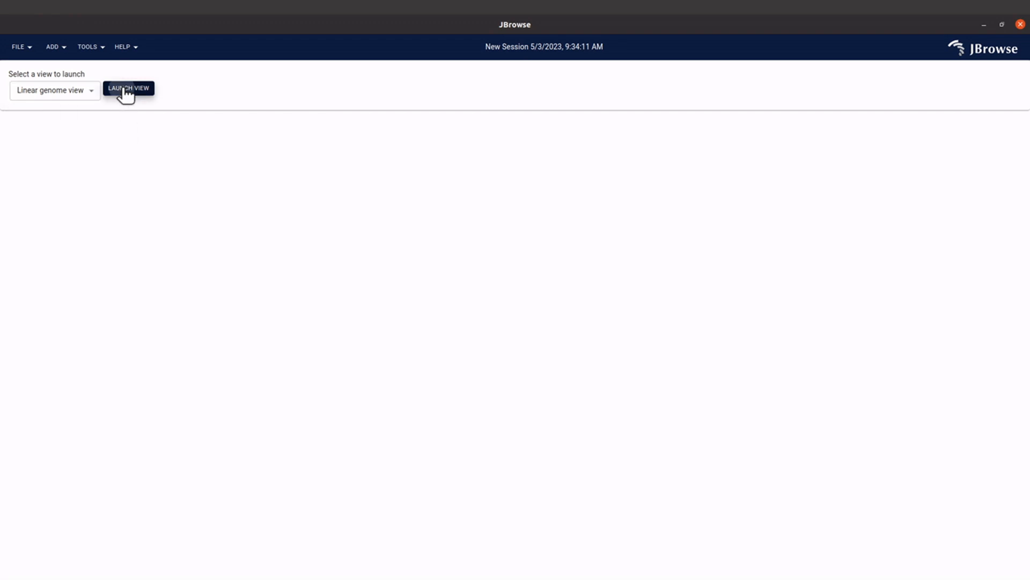
left_click(129, 88)
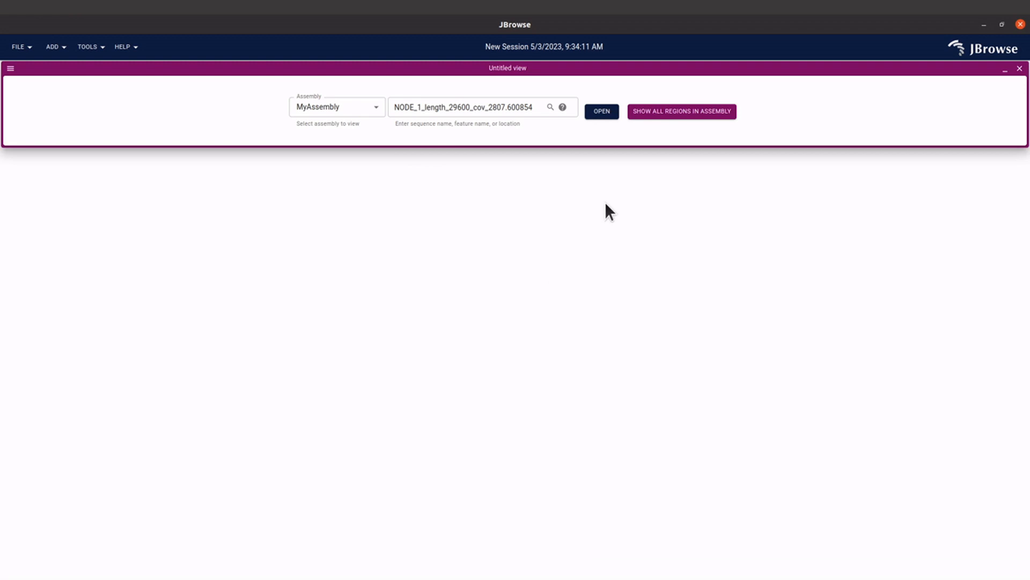
mouse_move(600, 111)
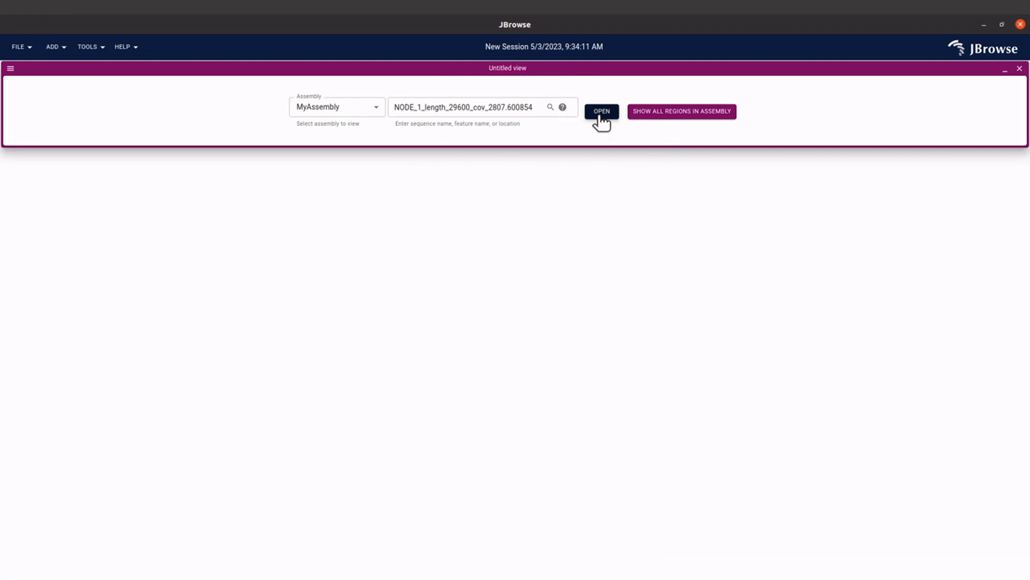
left_click(600, 111)
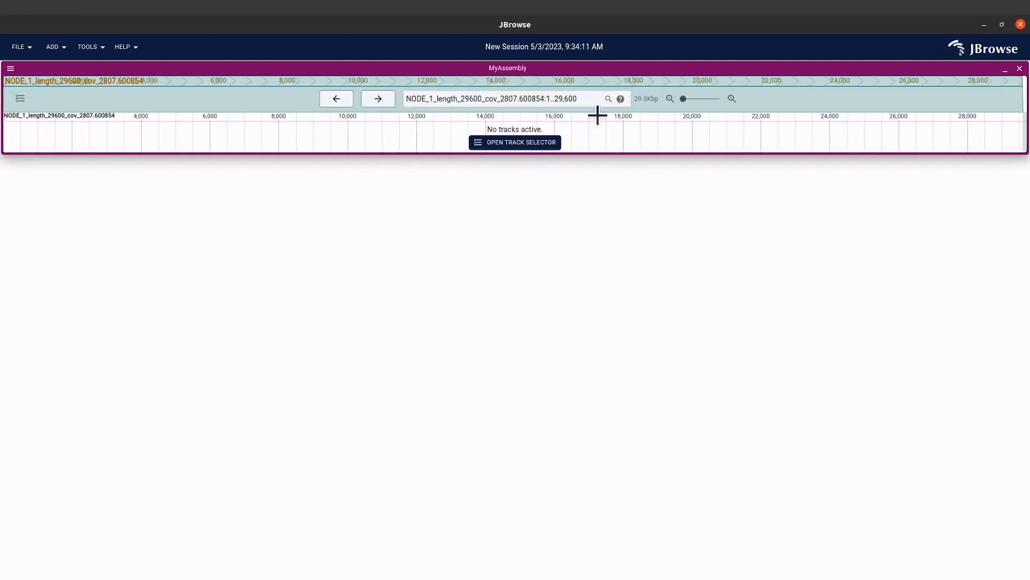
mouse_move(539, 178)
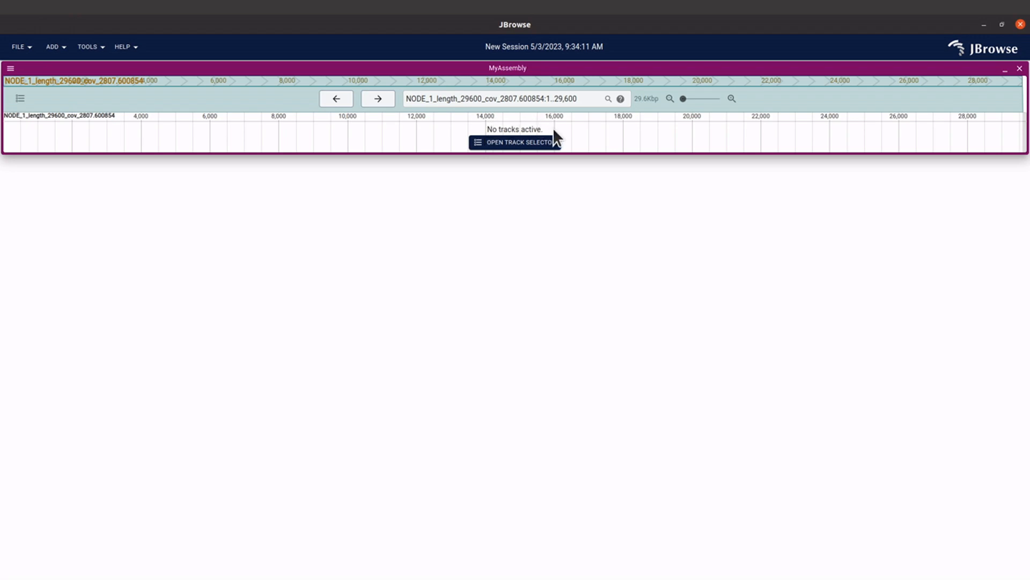
mouse_move(523, 156)
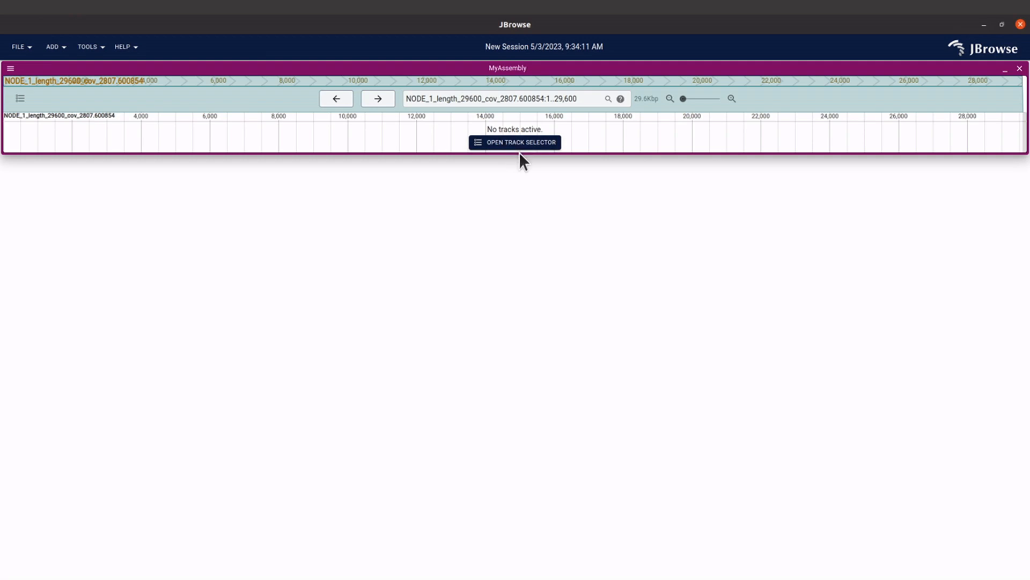
mouse_move(512, 147)
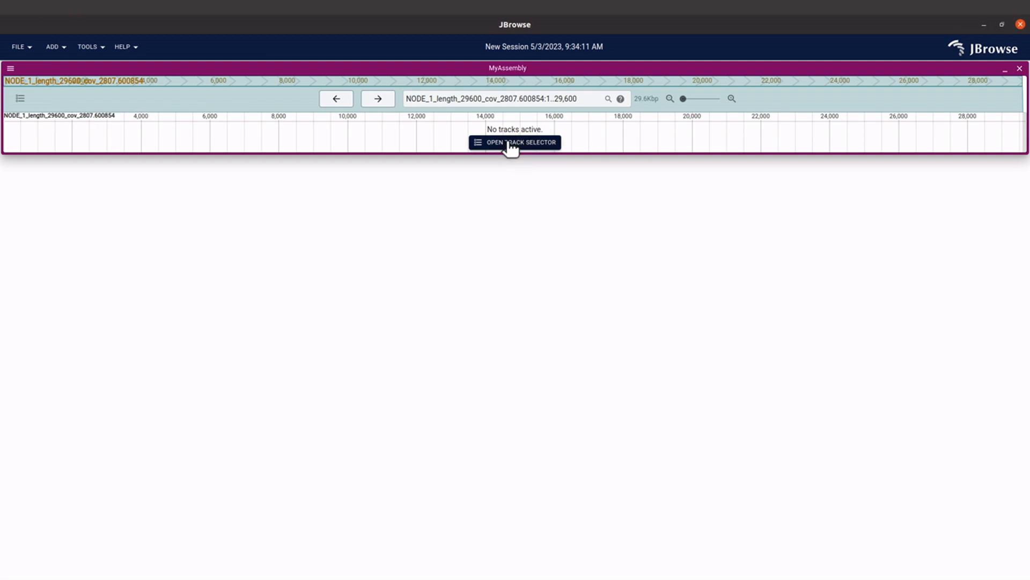
mouse_move(445, 132)
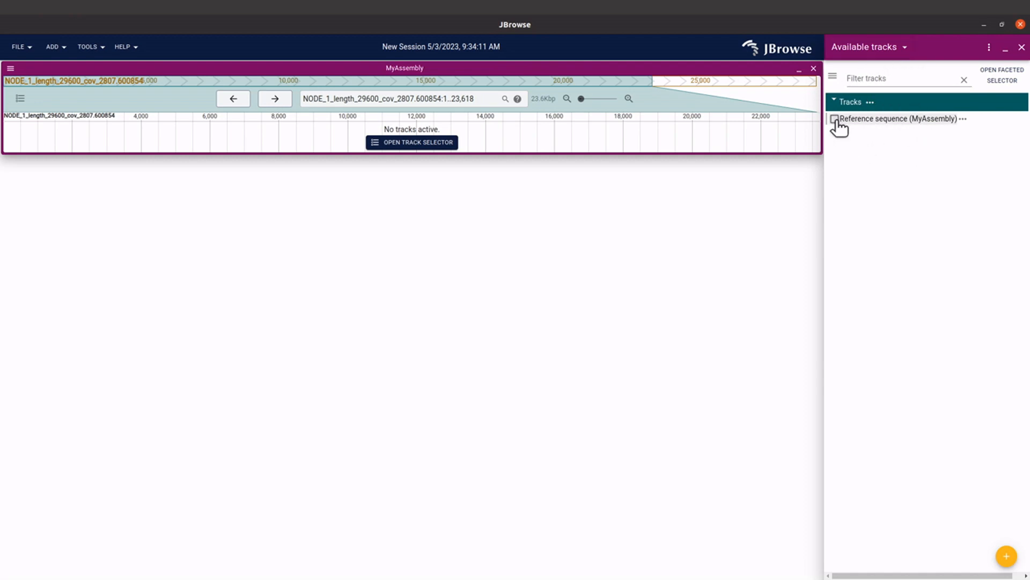
Zoom in on the NODE_1 contig to roughly positions 2,564–14,372
left_click(835, 119)
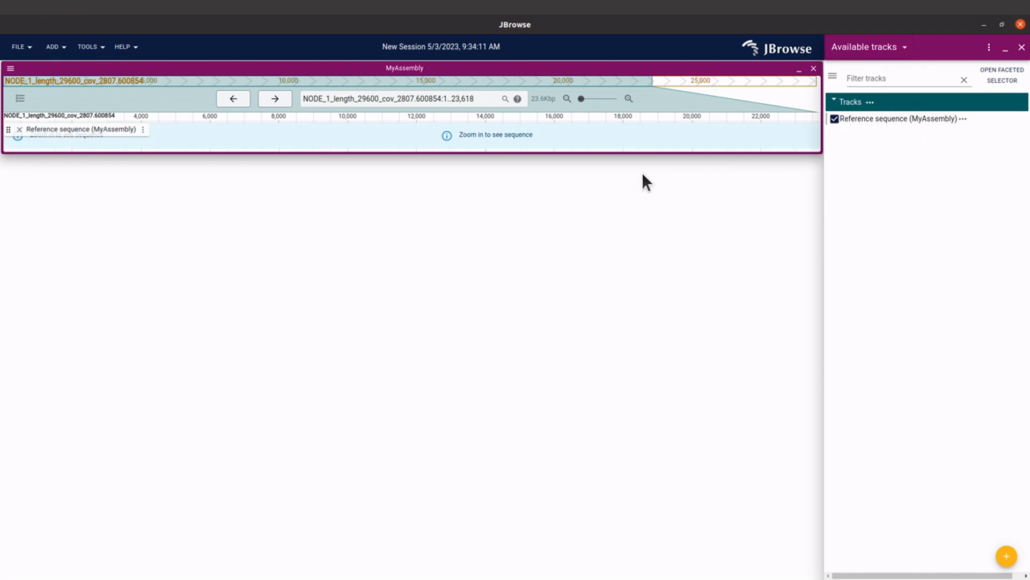
mouse_move(502, 186)
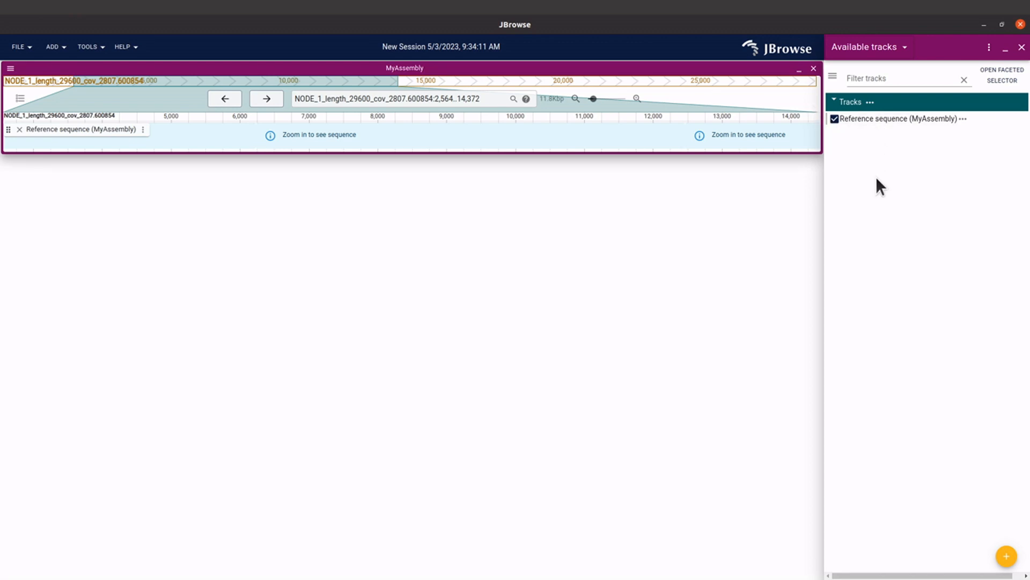
mouse_move(955, 521)
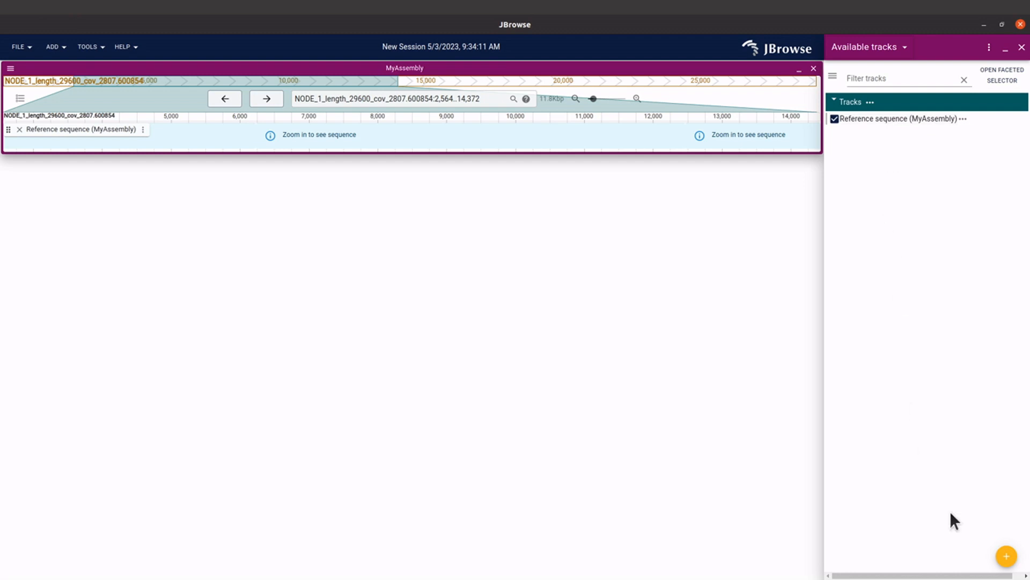
mouse_move(991, 504)
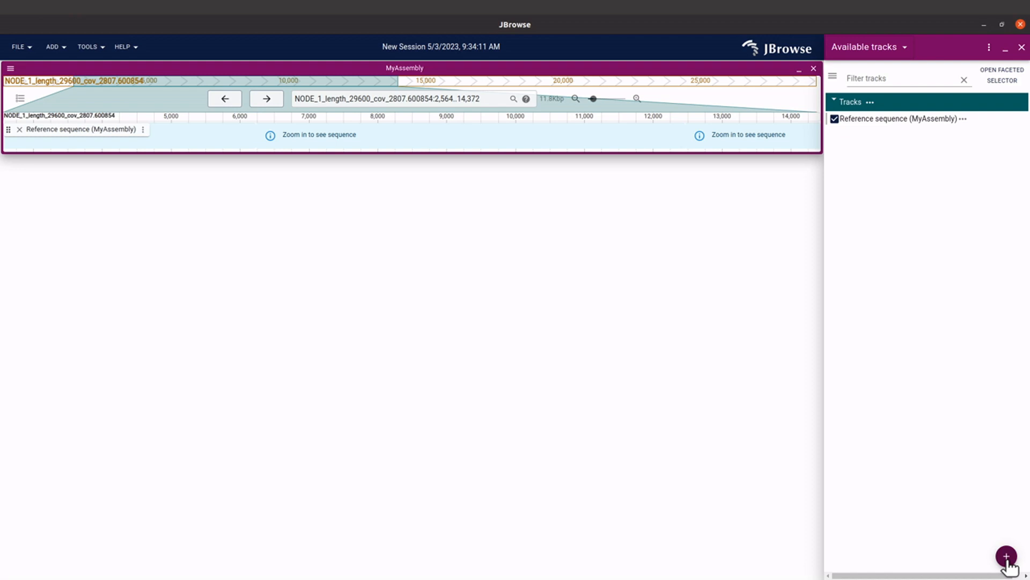
Start adding a track from a local FILE and choose SRR11528307_prokka.gff from the annotation folder
left_click(1006, 556)
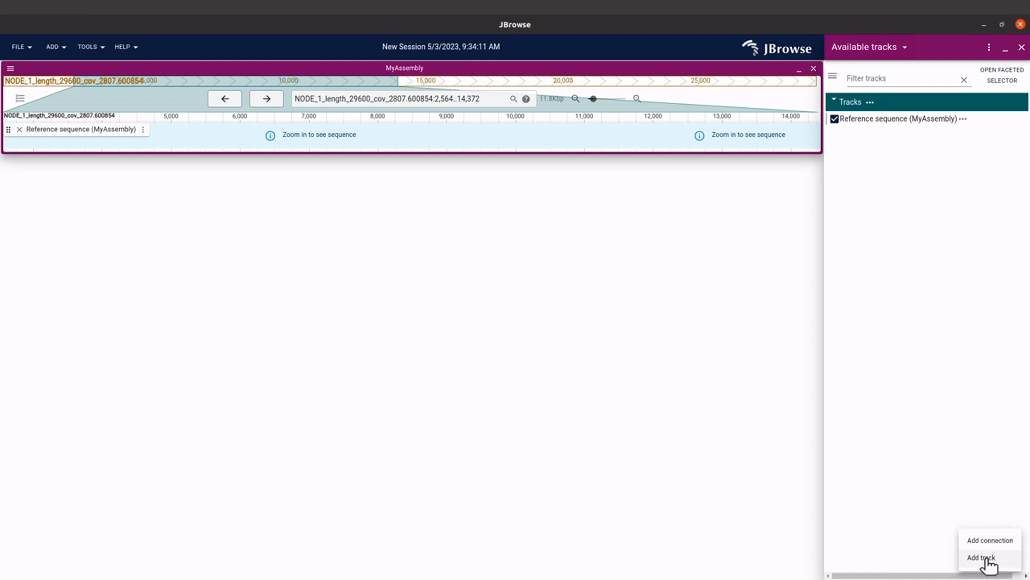
left_click(982, 557)
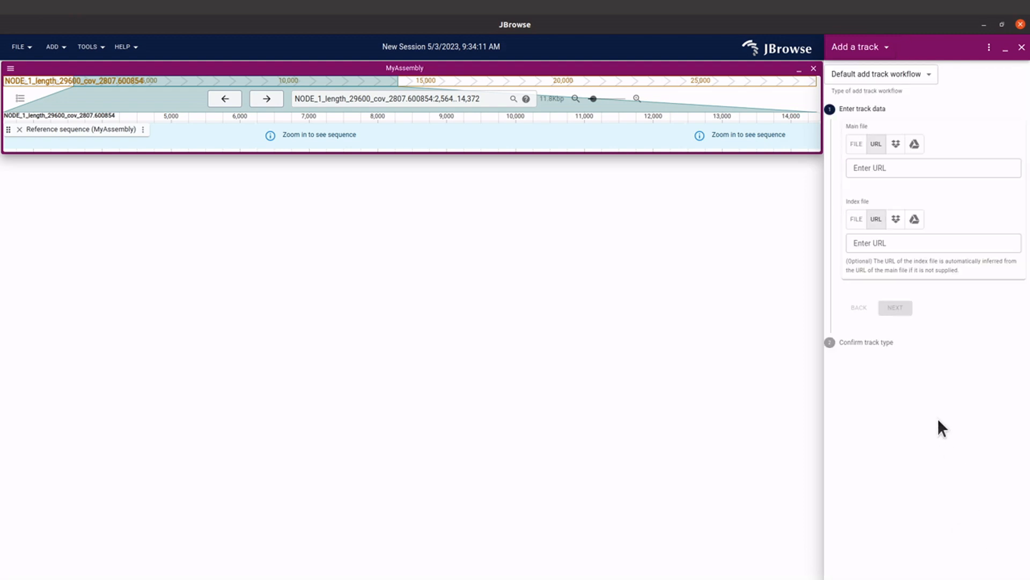
mouse_move(848, 134)
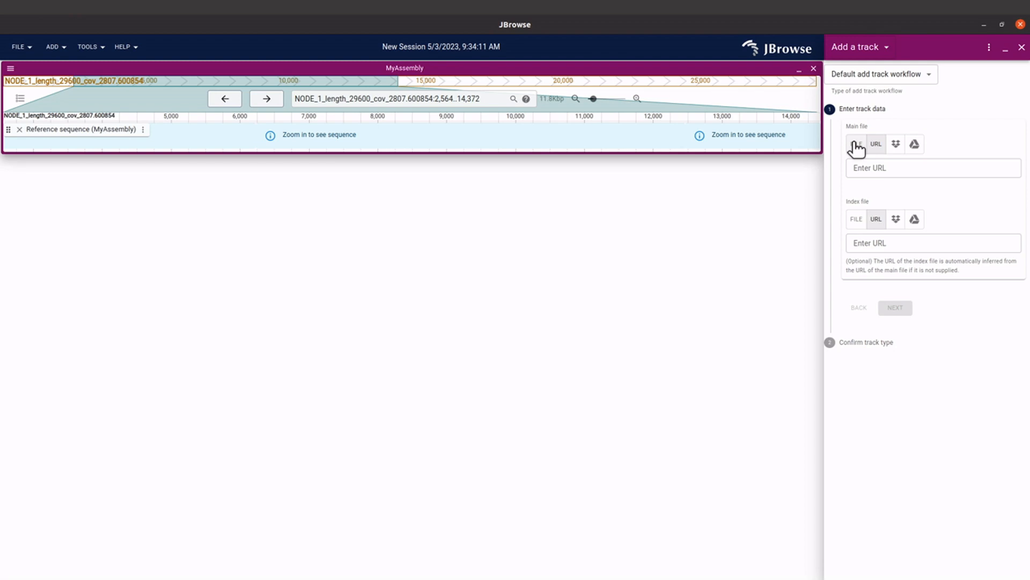
left_click(856, 143)
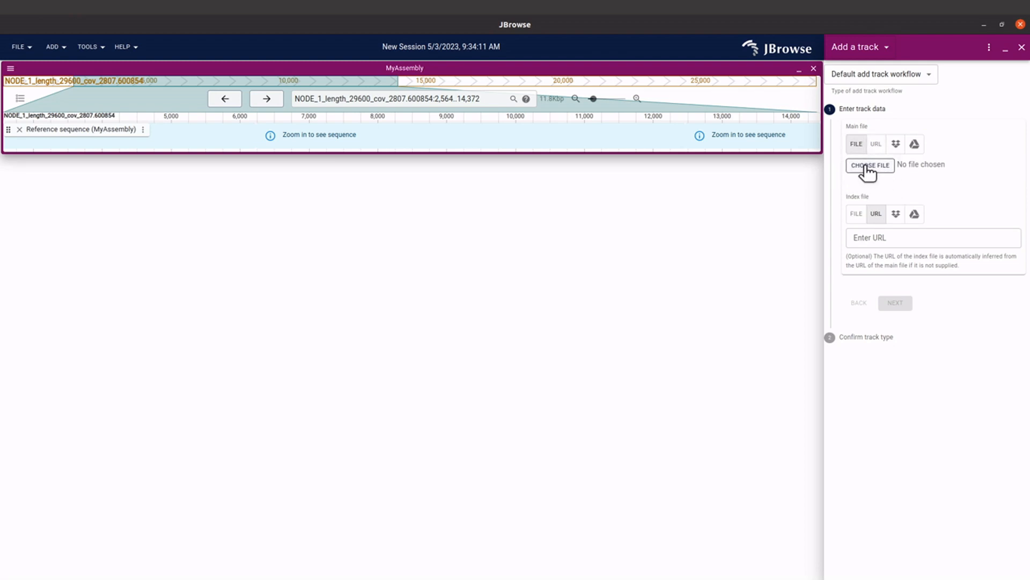
left_click(869, 166)
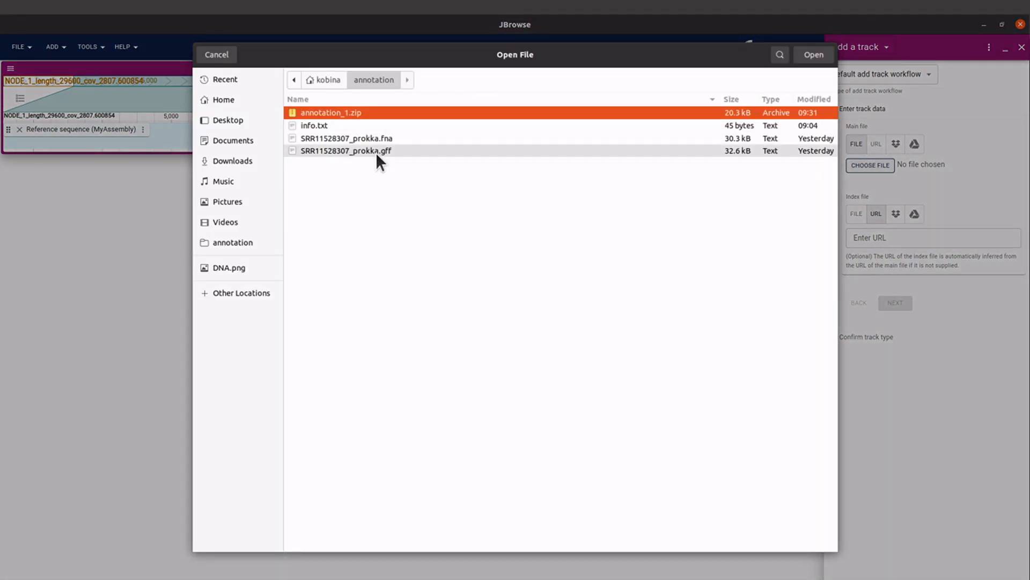
left_click(813, 55)
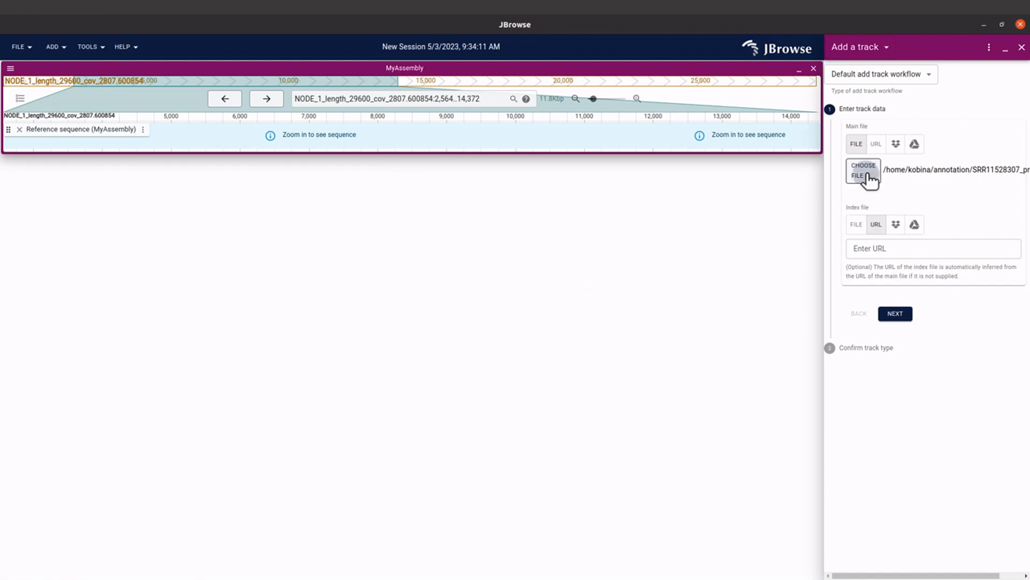
left_click(863, 171)
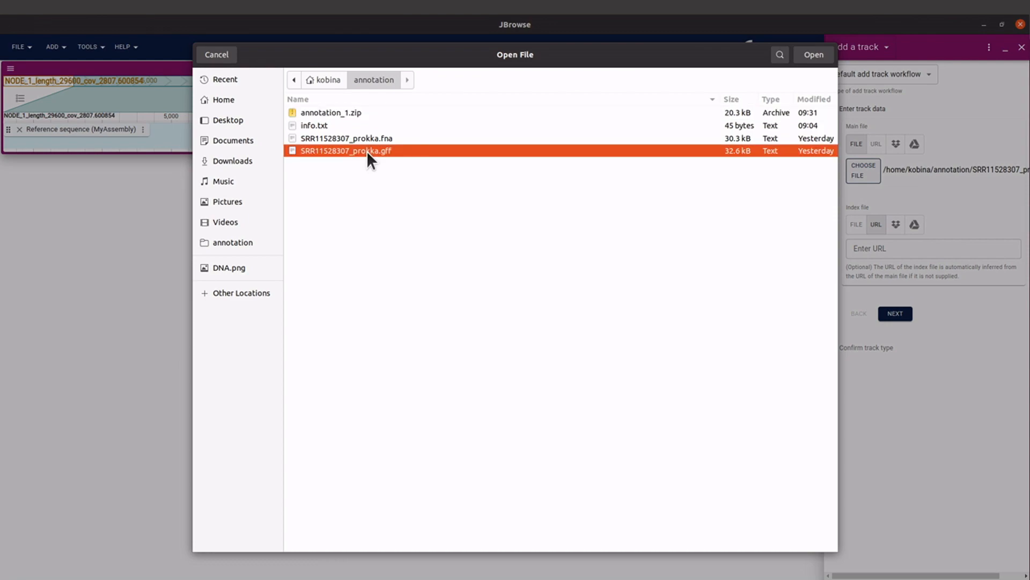
left_click(813, 55)
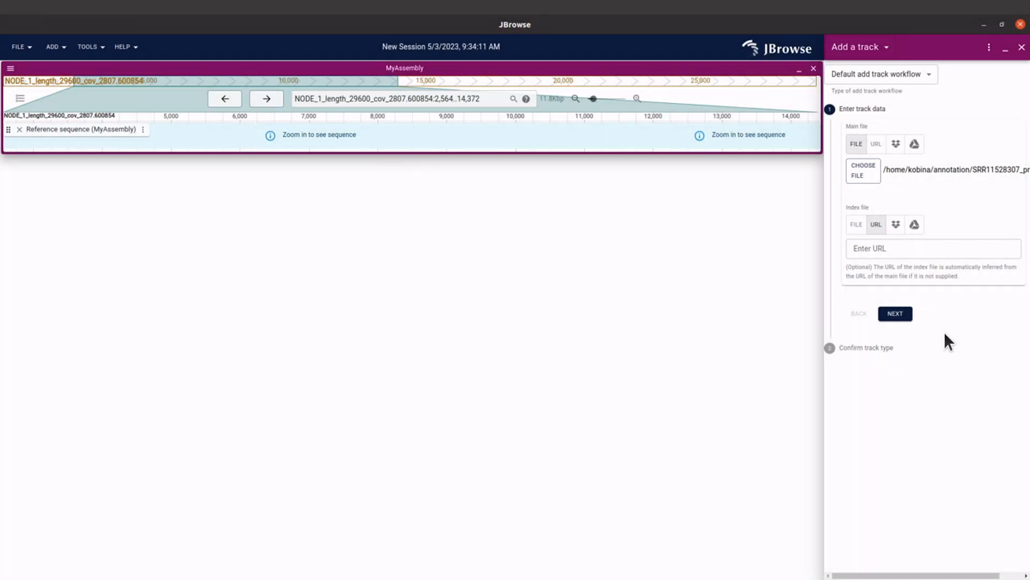
mouse_move(905, 208)
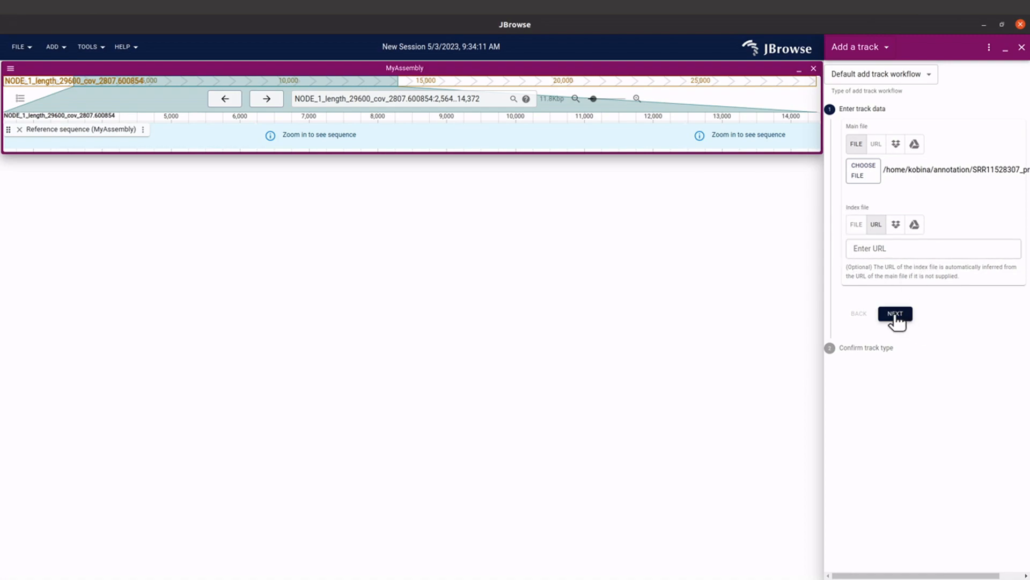
Accept the GFF3 adapter and Feature track settings and add the indexed prokka track
left_click(895, 314)
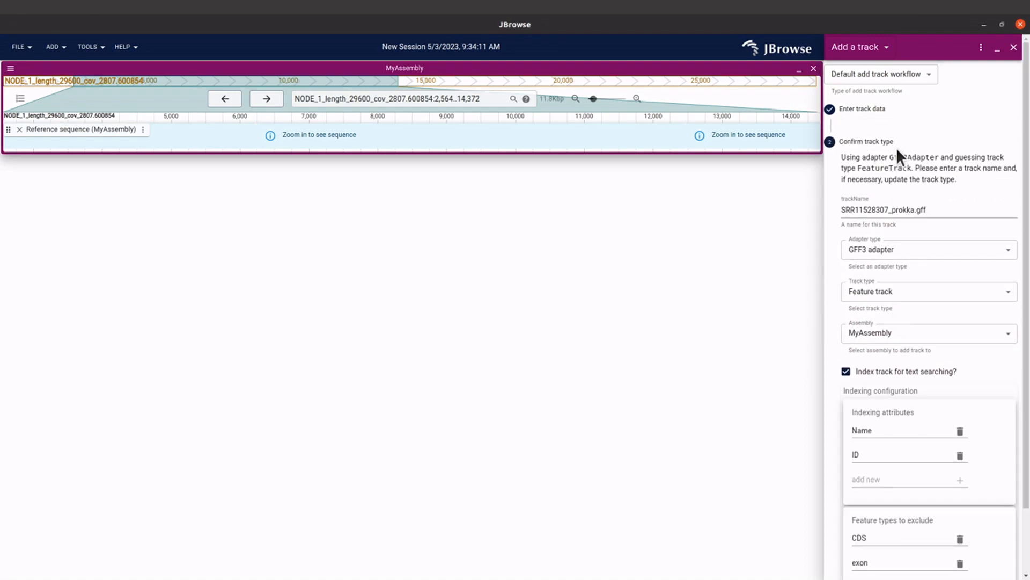
scroll("down", 3)
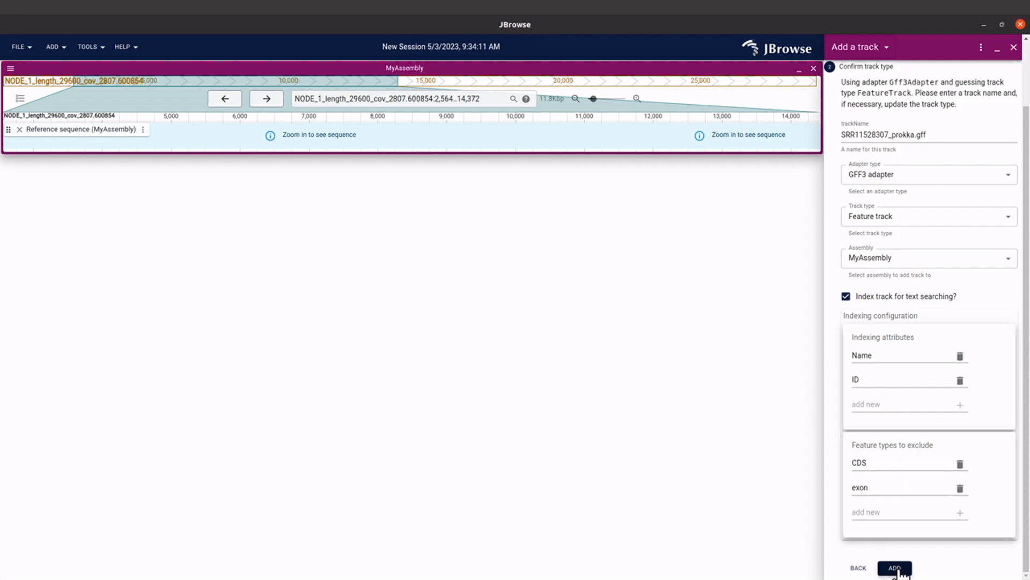
left_click(894, 568)
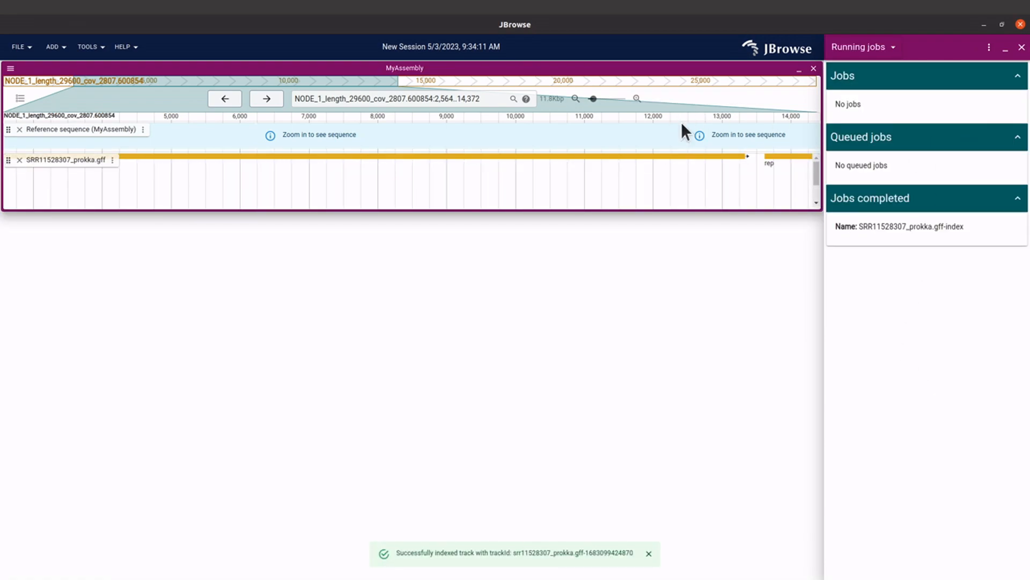
mouse_move(390, 156)
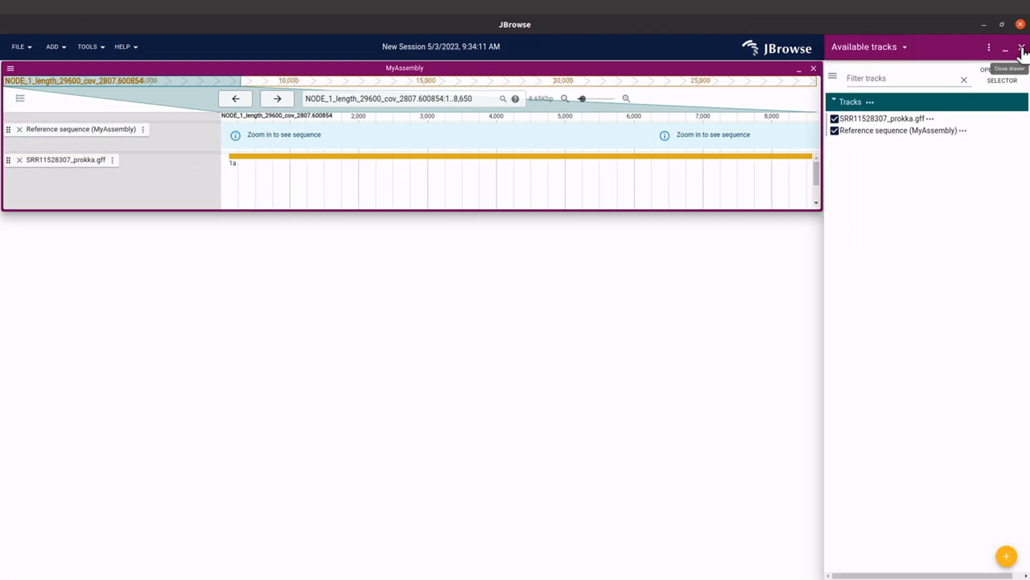
Close the available-tracks drawer to reveal the prokka GFF track's features
left_click(1021, 50)
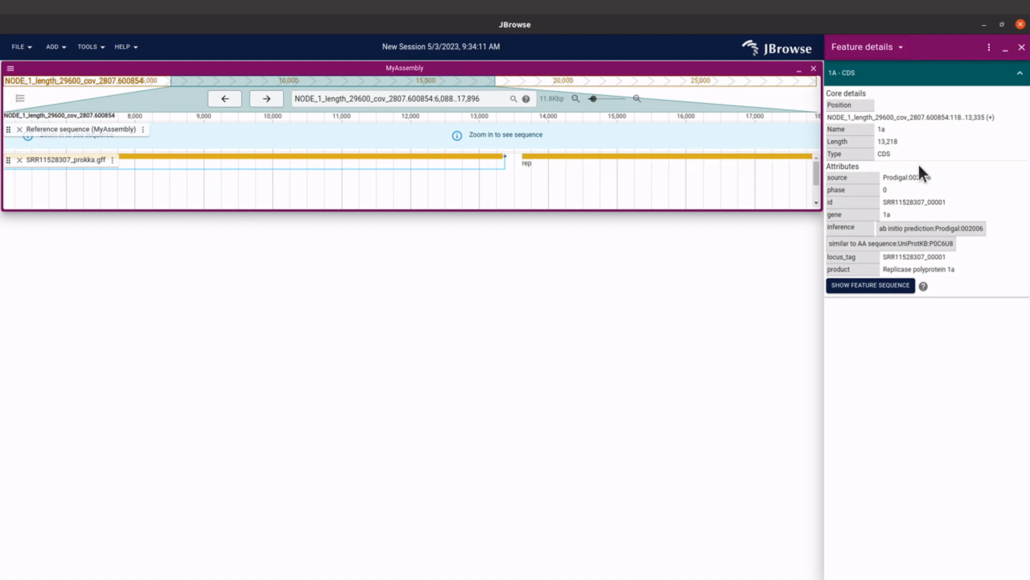
mouse_move(764, 315)
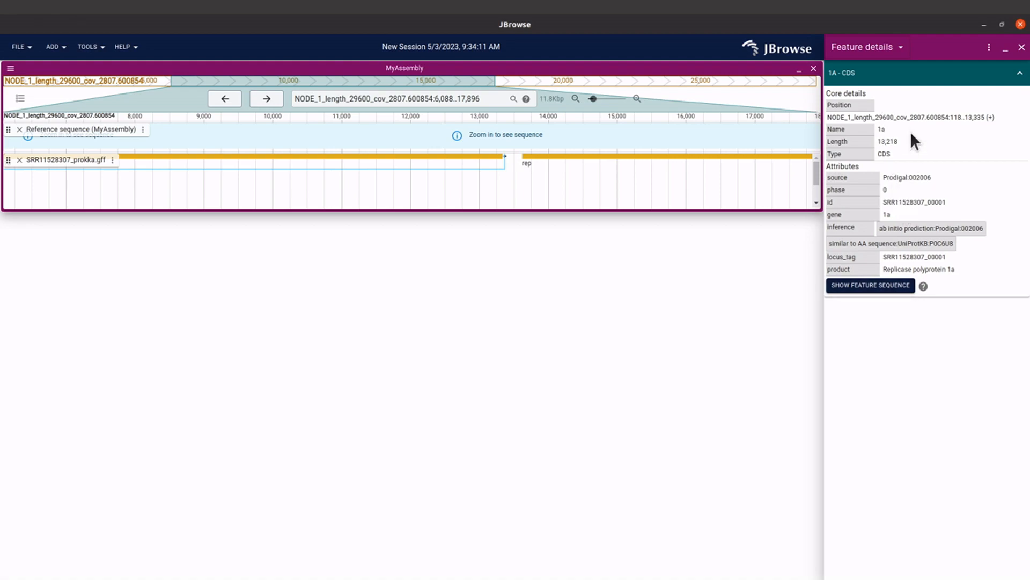
mouse_move(711, 252)
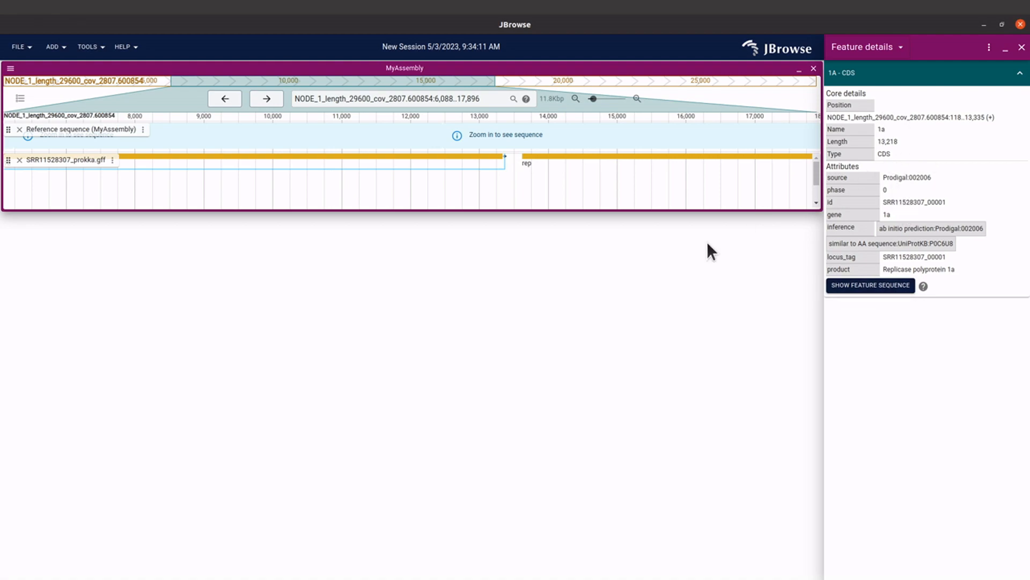
mouse_move(900, 197)
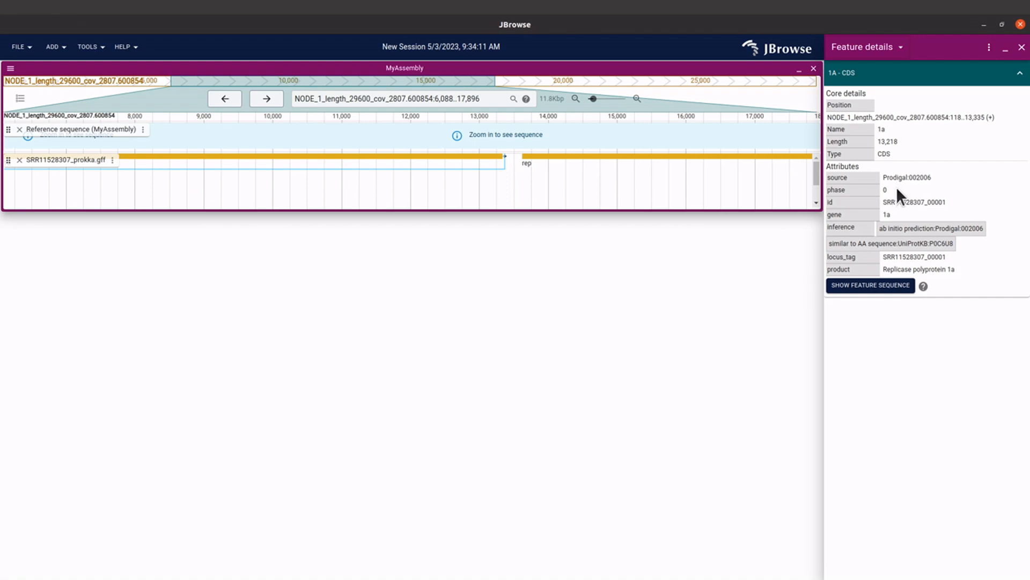
mouse_move(910, 207)
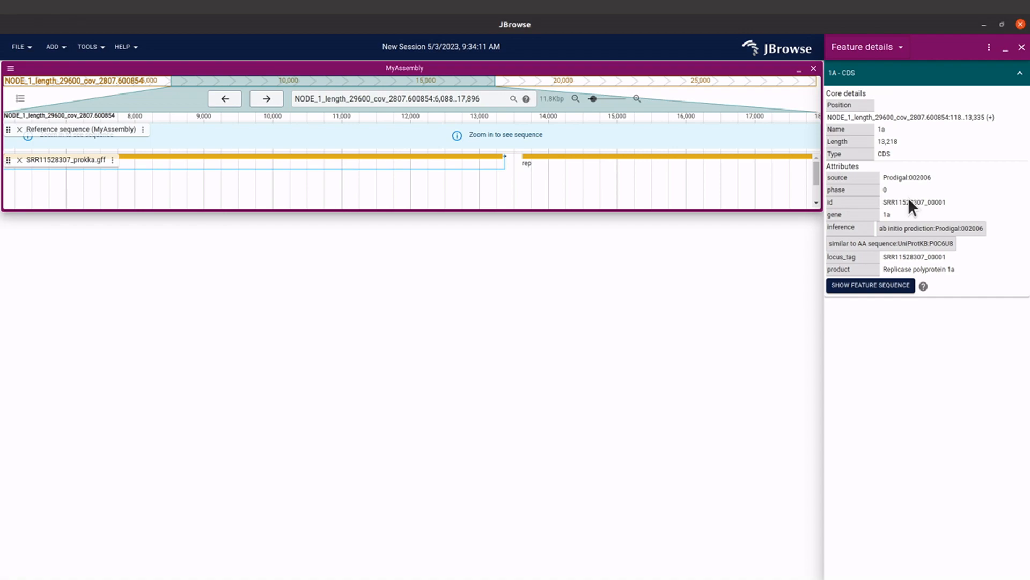
mouse_move(790, 264)
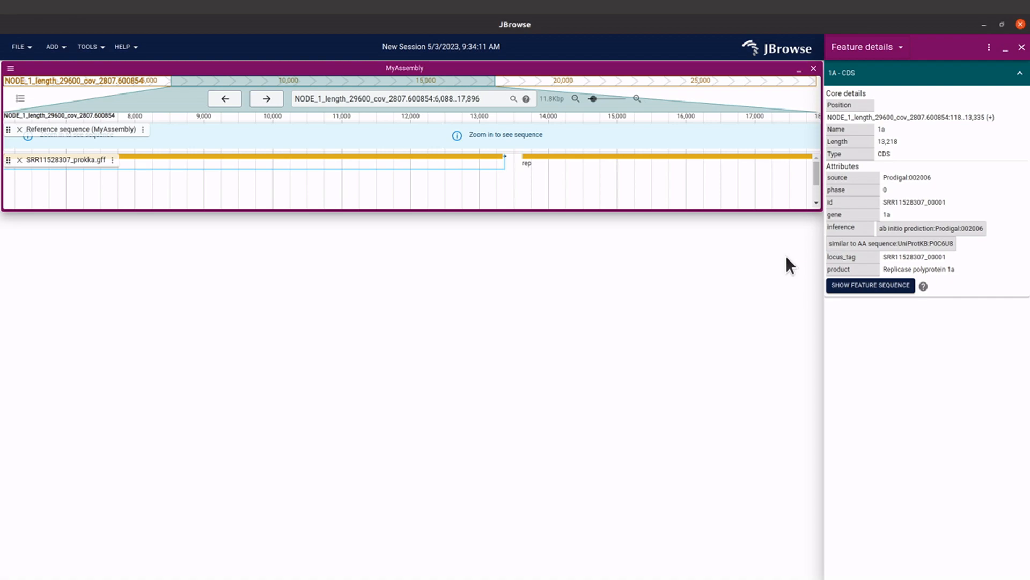
mouse_move(760, 317)
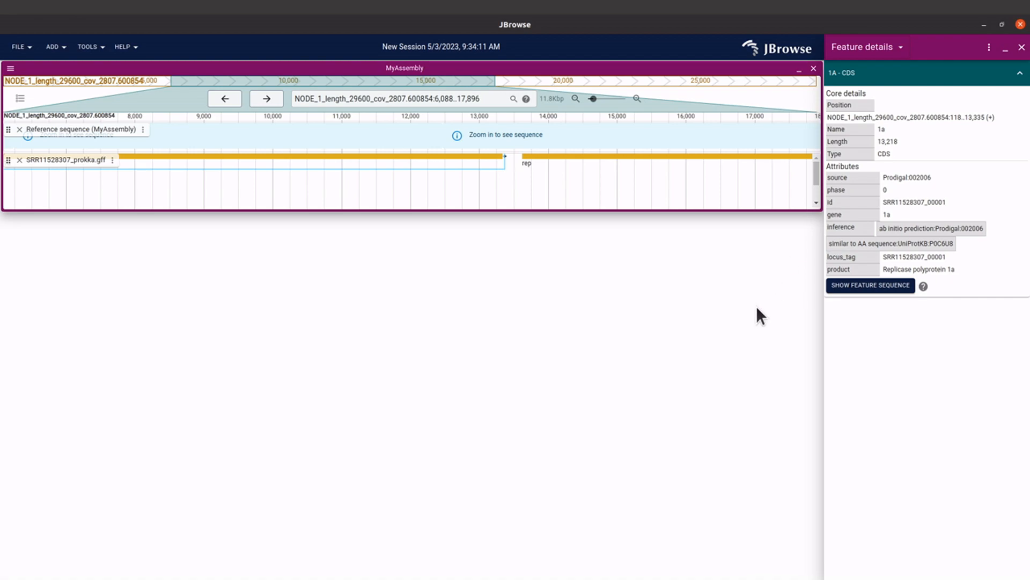
mouse_move(790, 264)
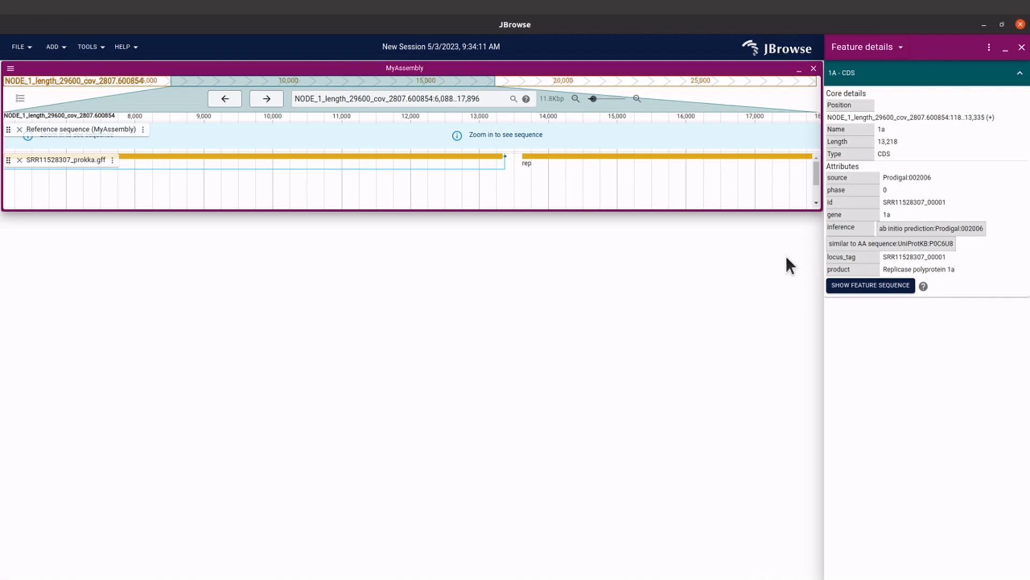
mouse_move(760, 316)
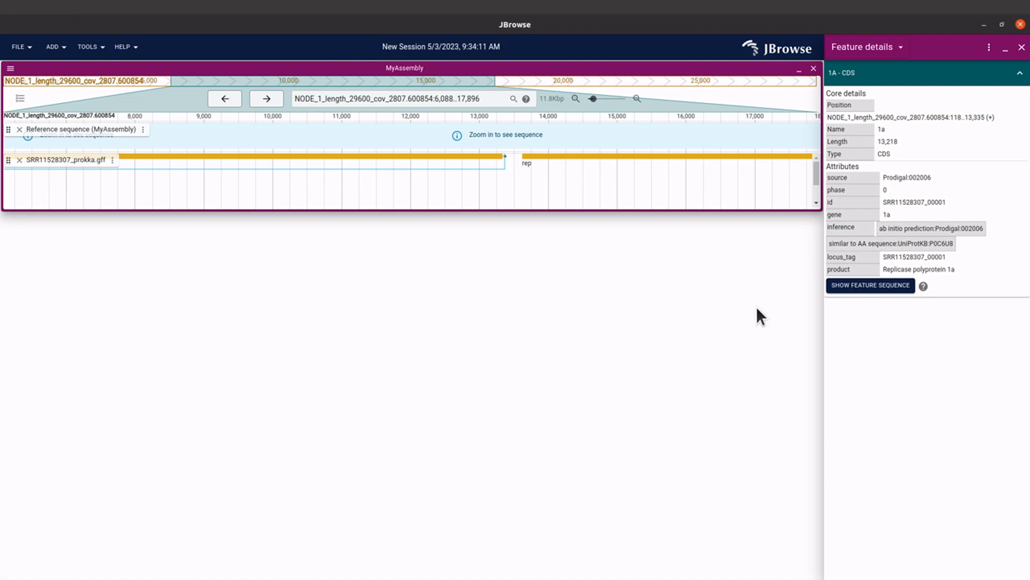
mouse_move(902, 202)
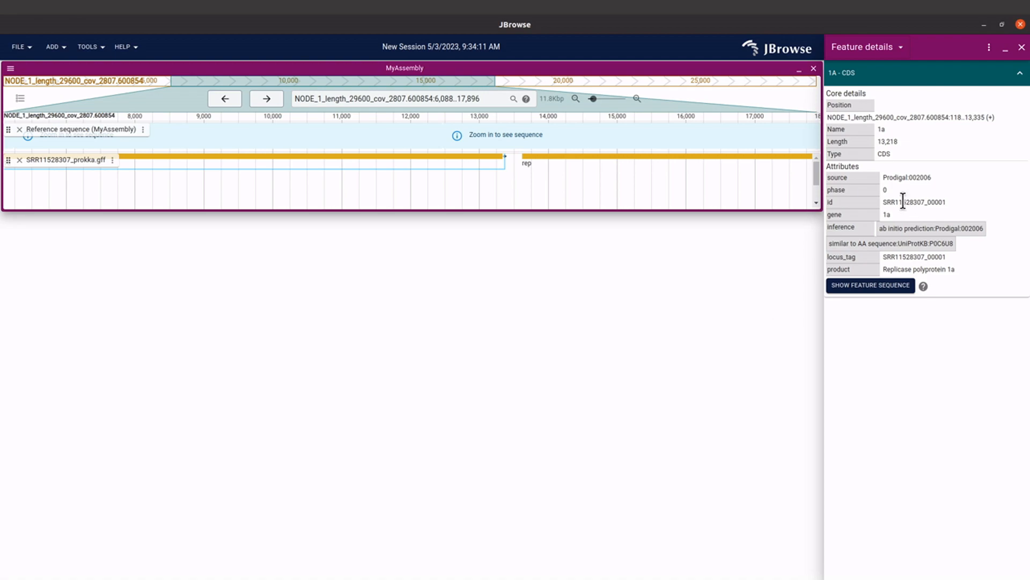
mouse_move(761, 318)
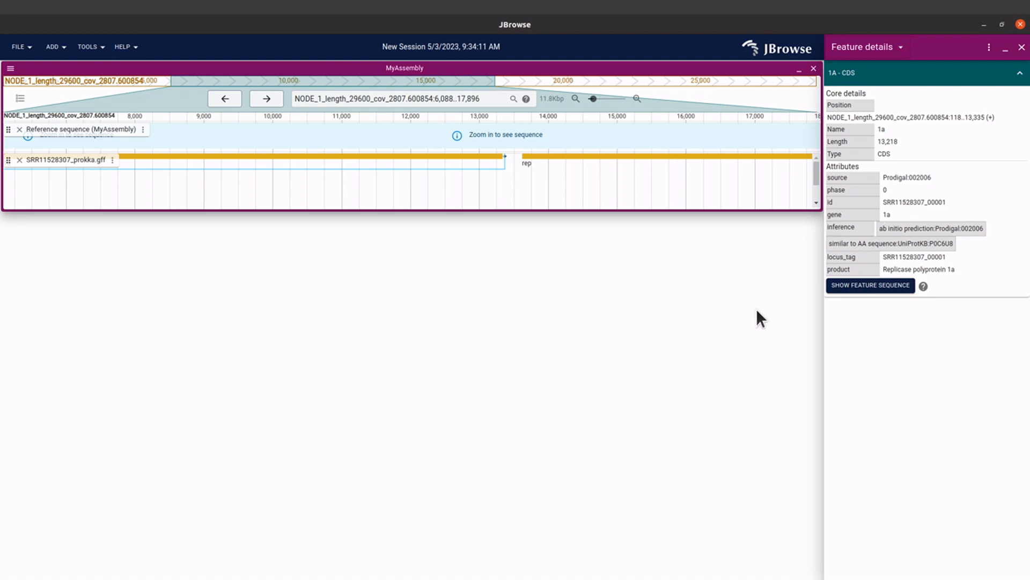
mouse_move(912, 207)
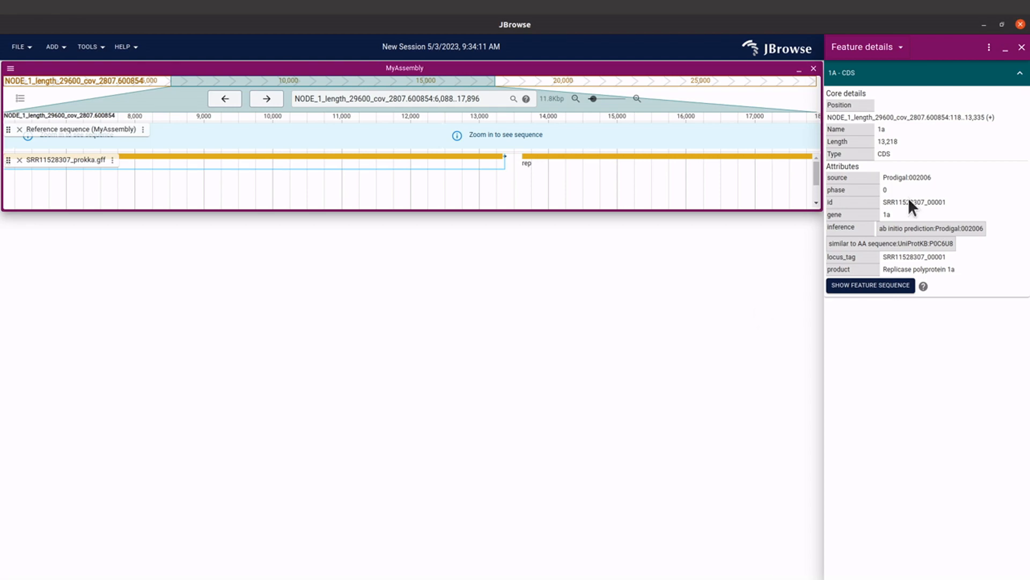
mouse_move(761, 319)
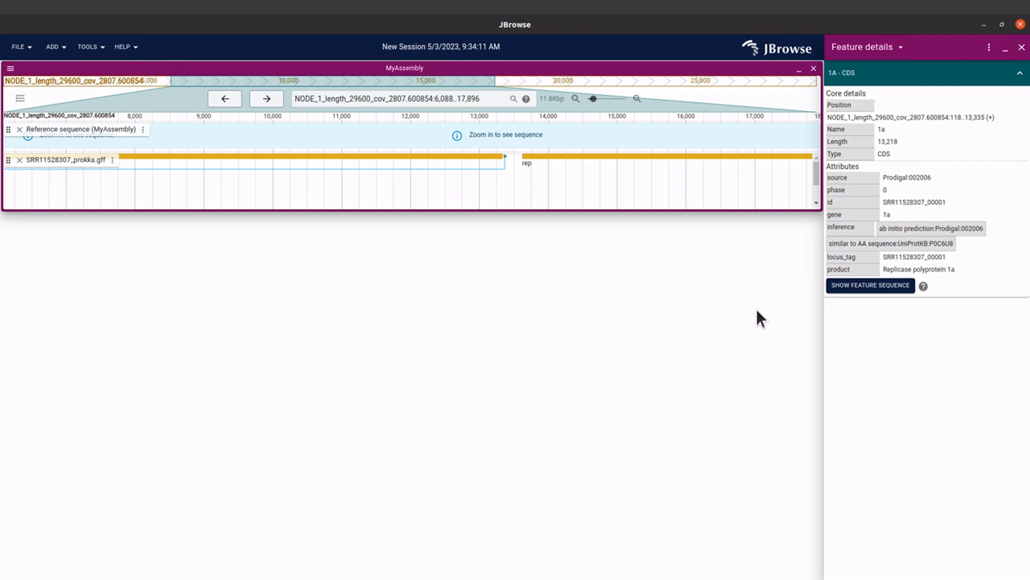